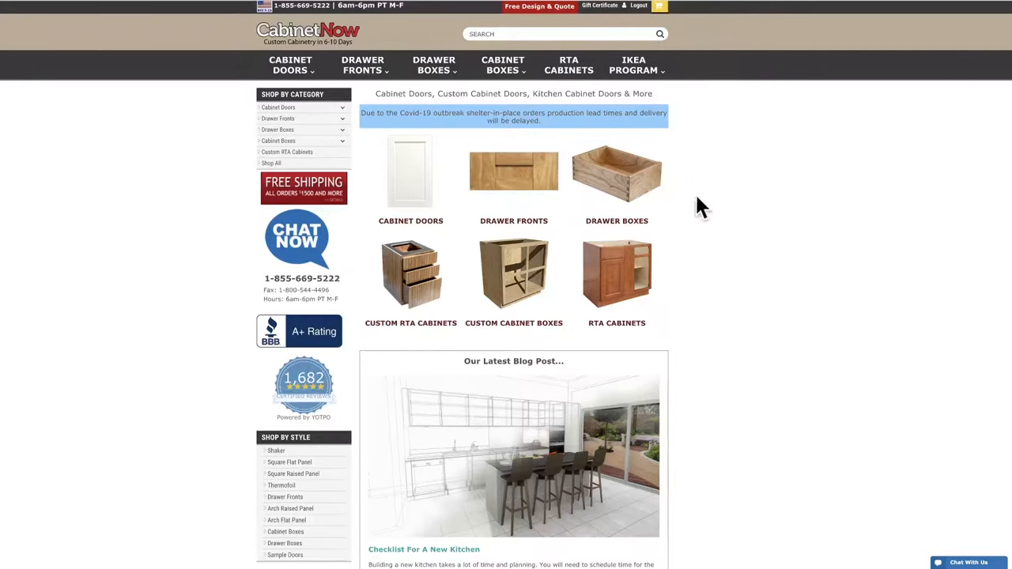
{"action": "mouse_move", "coordinate": [290, 65]}
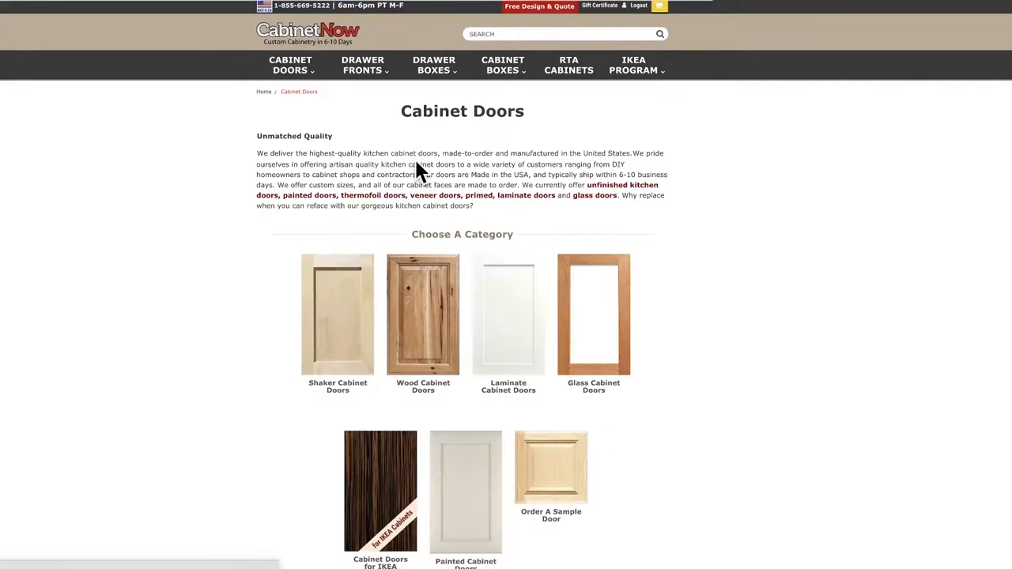
- Scroll through the Cabinet Doors page's door categories and per-square-foot listings, then return to the top
{"action": "scroll", "scroll_direction": "down", "scroll_amount": 3}
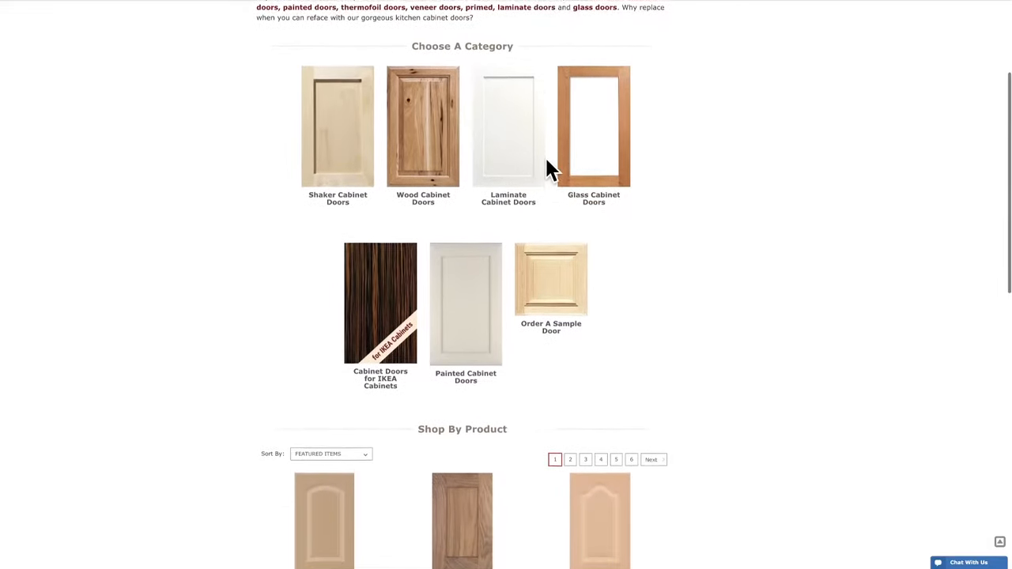
{"action": "scroll", "scroll_direction": "down", "scroll_amount": 3}
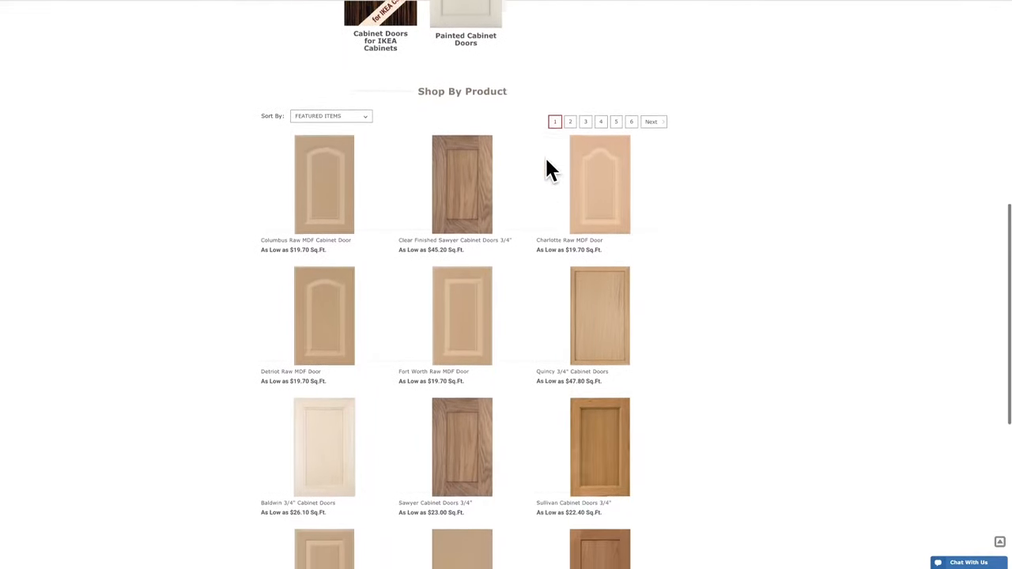
{"action": "scroll", "scroll_direction": "up", "scroll_amount": 3}
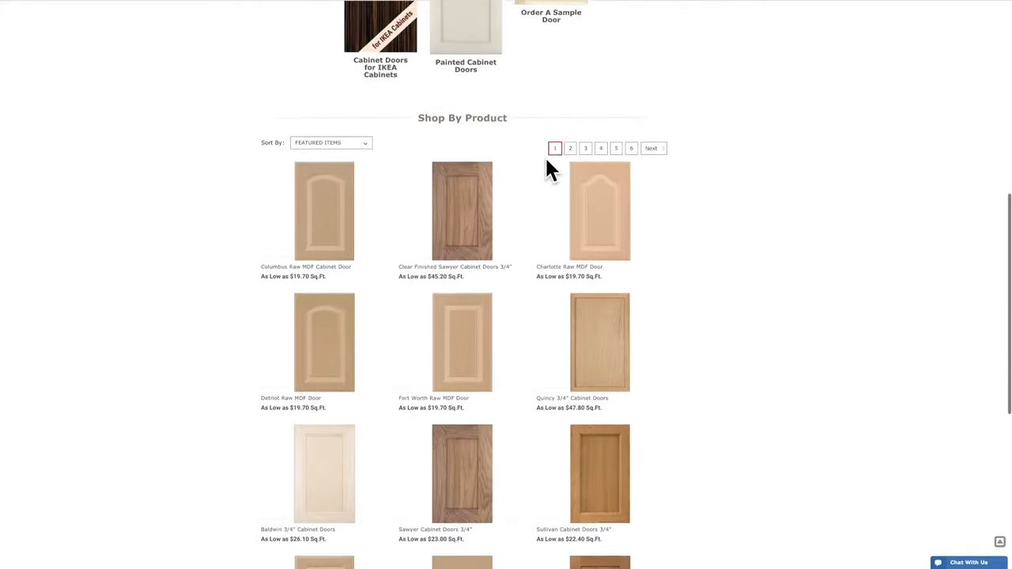
{"action": "scroll", "scroll_direction": "up", "scroll_amount": 3}
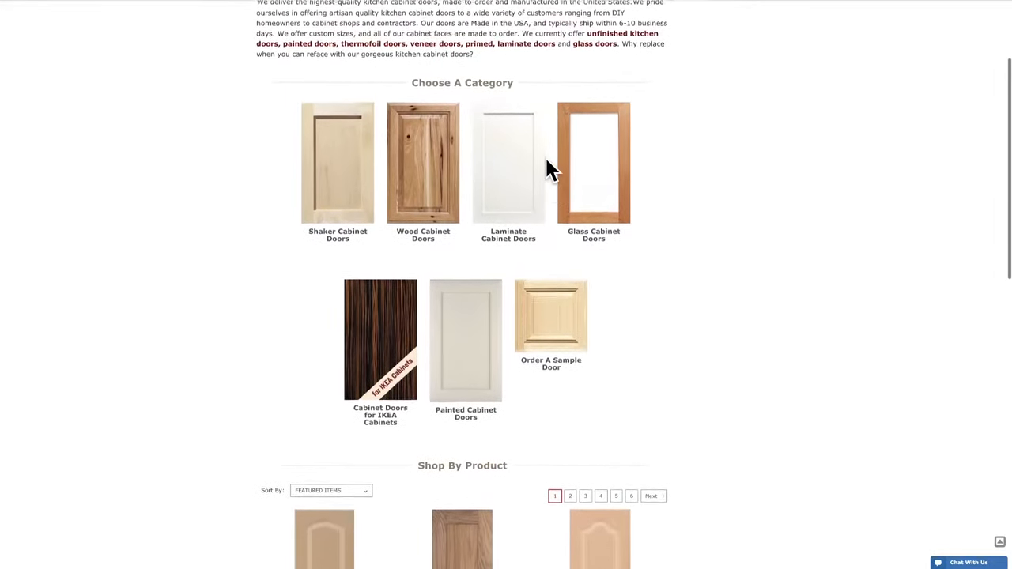
{"action": "scroll", "scroll_direction": "up", "scroll_amount": 3}
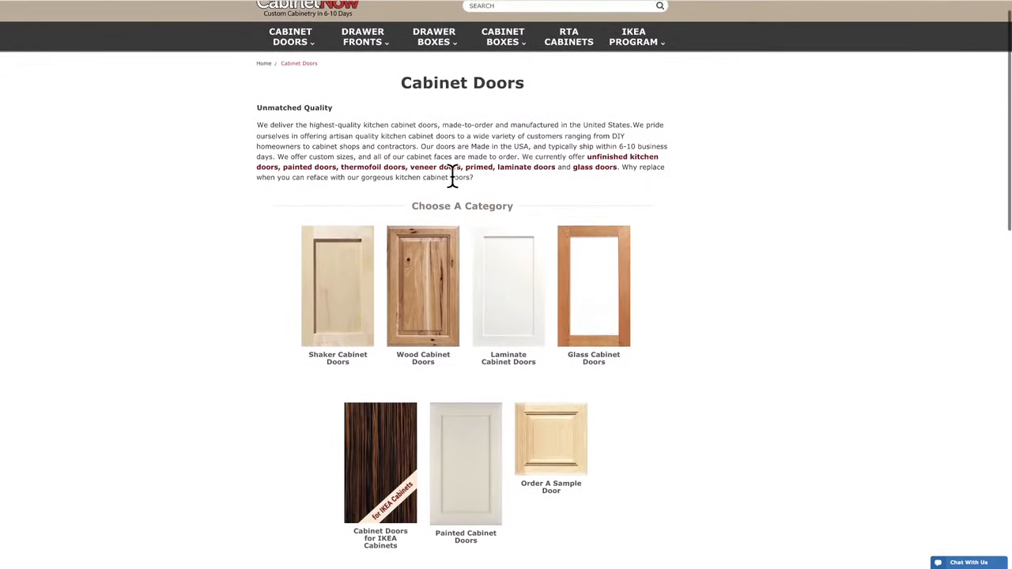
{"action": "mouse_move", "coordinate": [423, 304]}
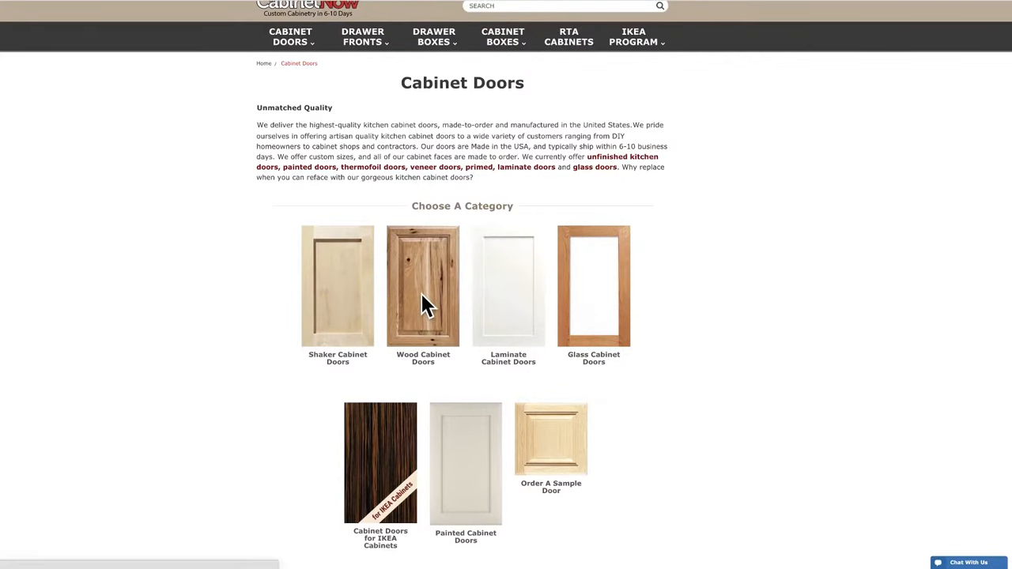
- Open Wood Cabinet Doors, detour to Laminate Cabinet Doors, and return to the wood door subcategories
{"action": "left_click", "coordinate": [423, 286]}
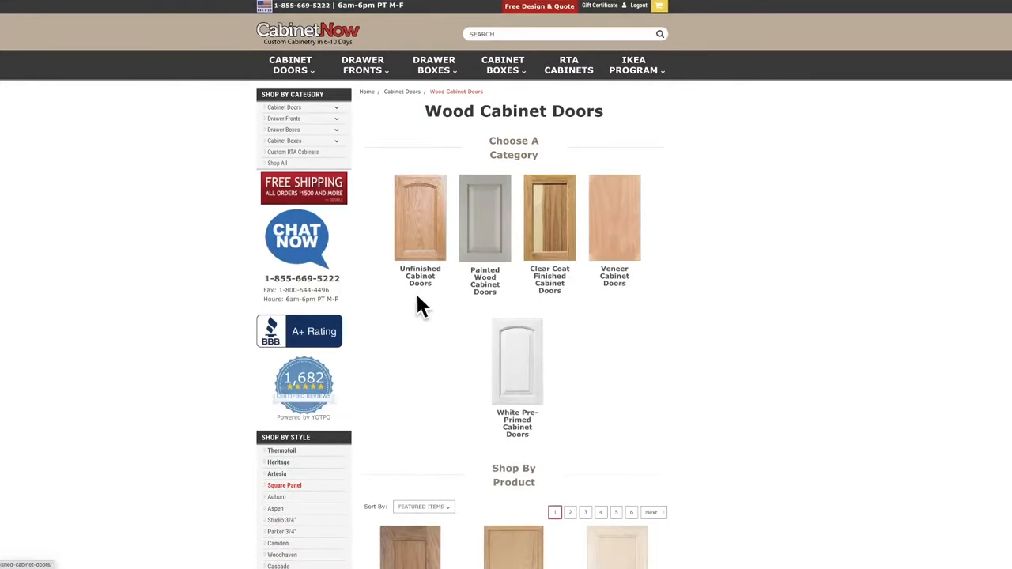
{"action": "mouse_move", "coordinate": [698, 213]}
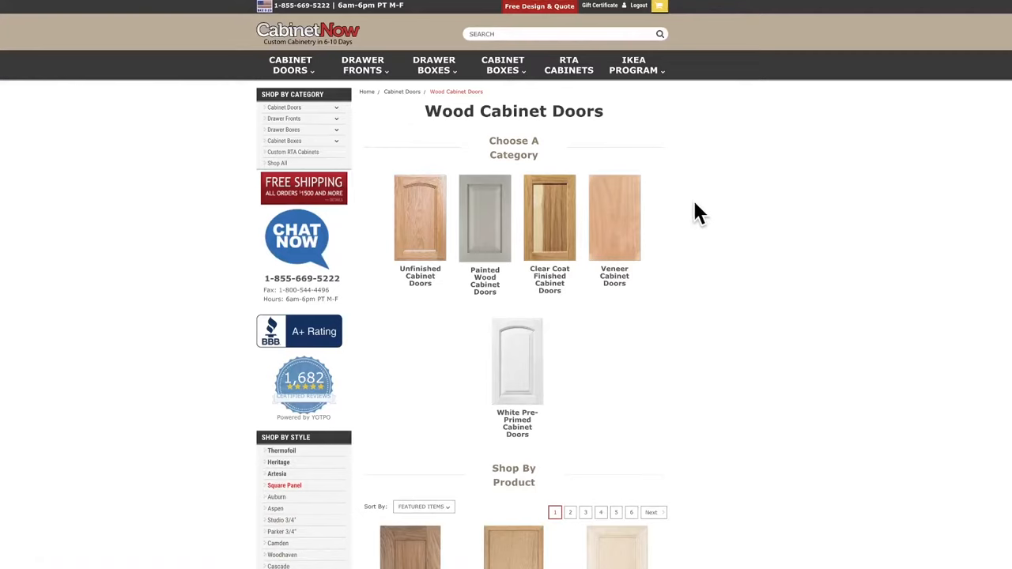
{"action": "mouse_move", "coordinate": [691, 203]}
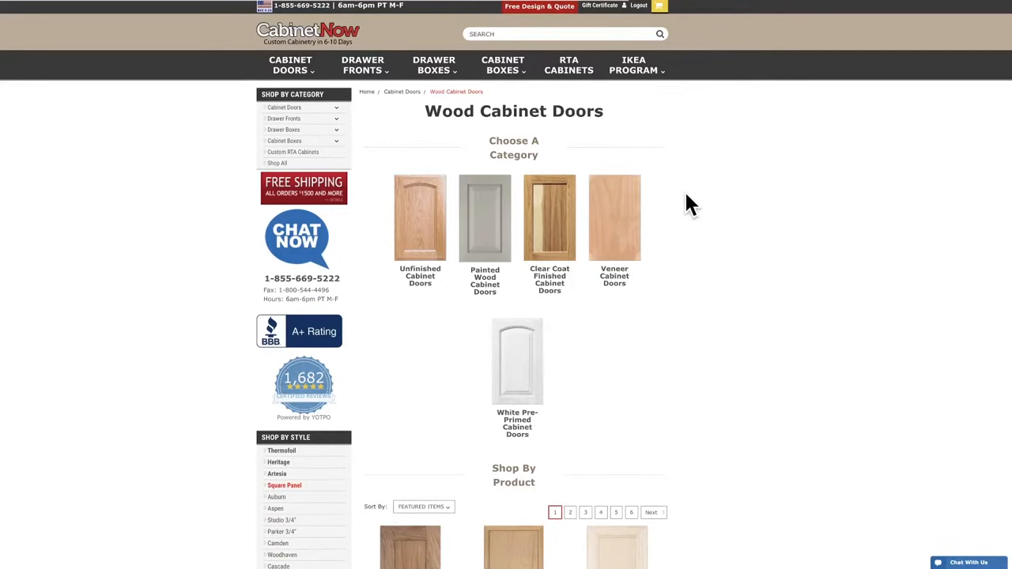
{"action": "mouse_move", "coordinate": [415, 225]}
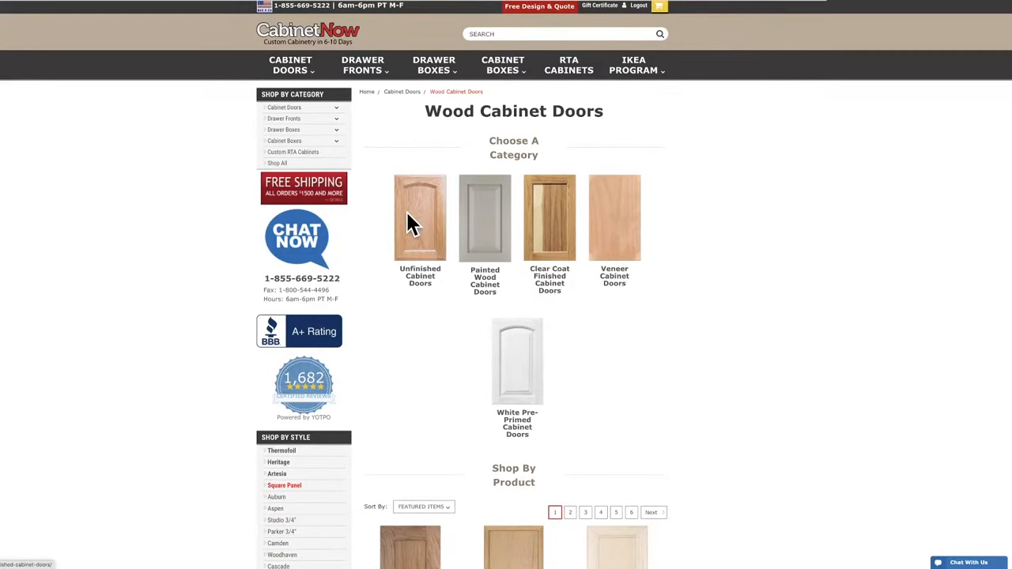
{"action": "mouse_move", "coordinate": [506, 221]}
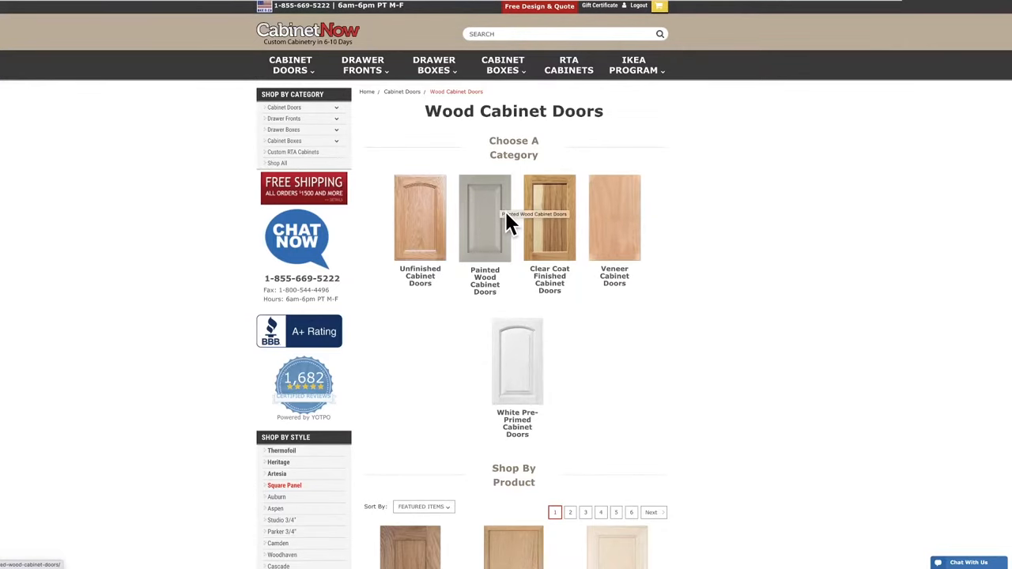
{"action": "mouse_move", "coordinate": [620, 217]}
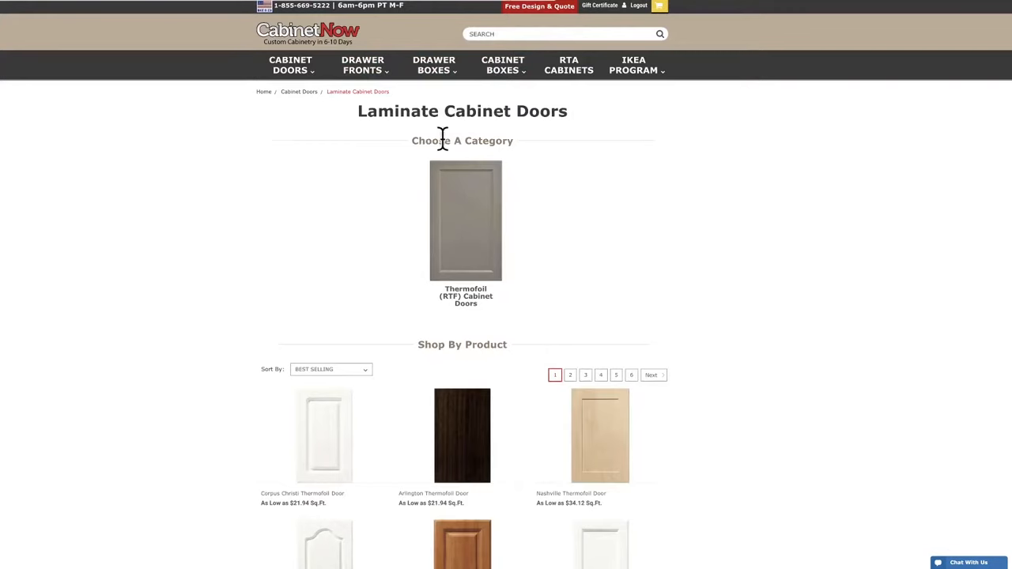
{"action": "left_click", "coordinate": [290, 64]}
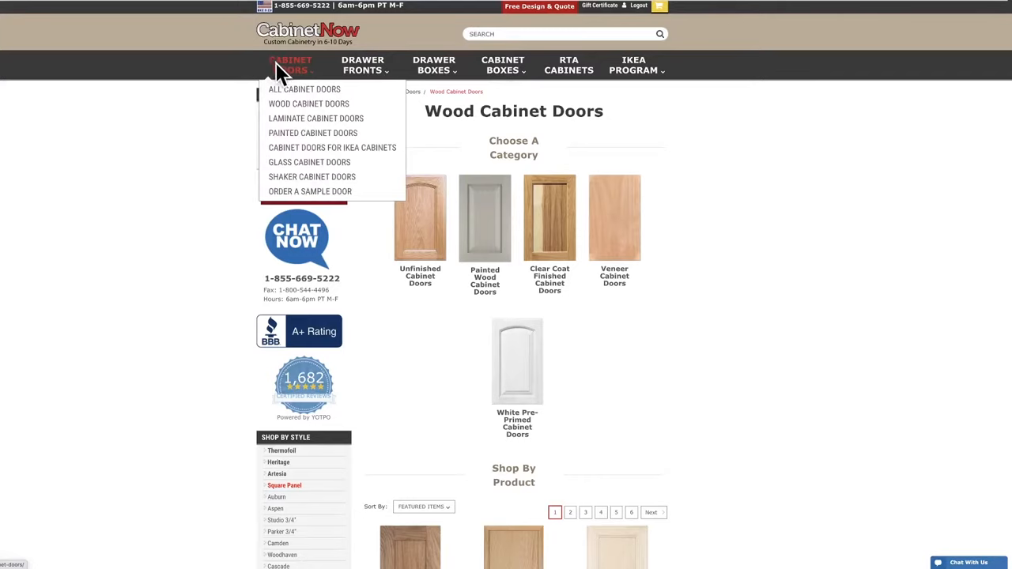
{"action": "mouse_move", "coordinate": [315, 118]}
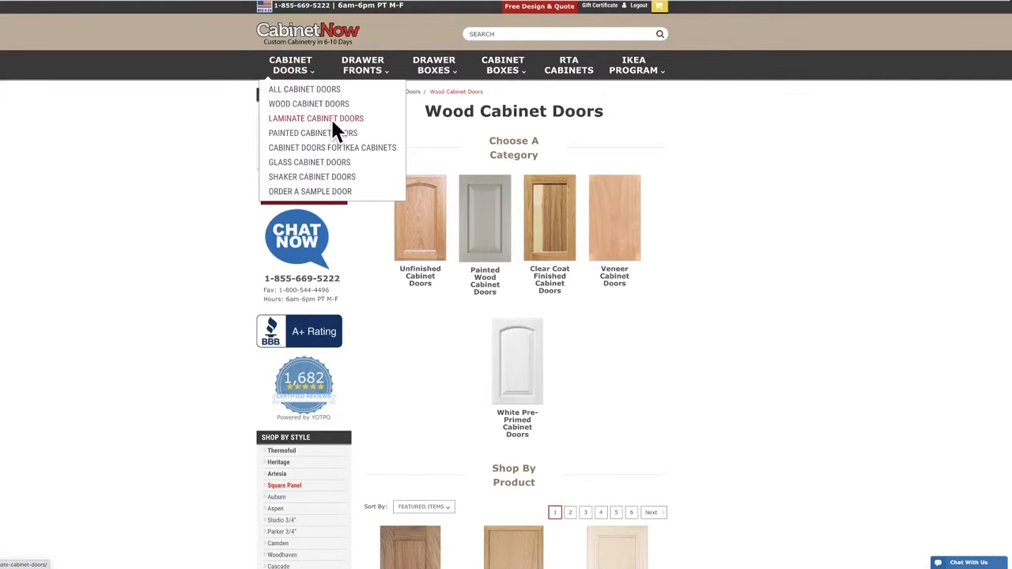
{"action": "left_click", "coordinate": [315, 118]}
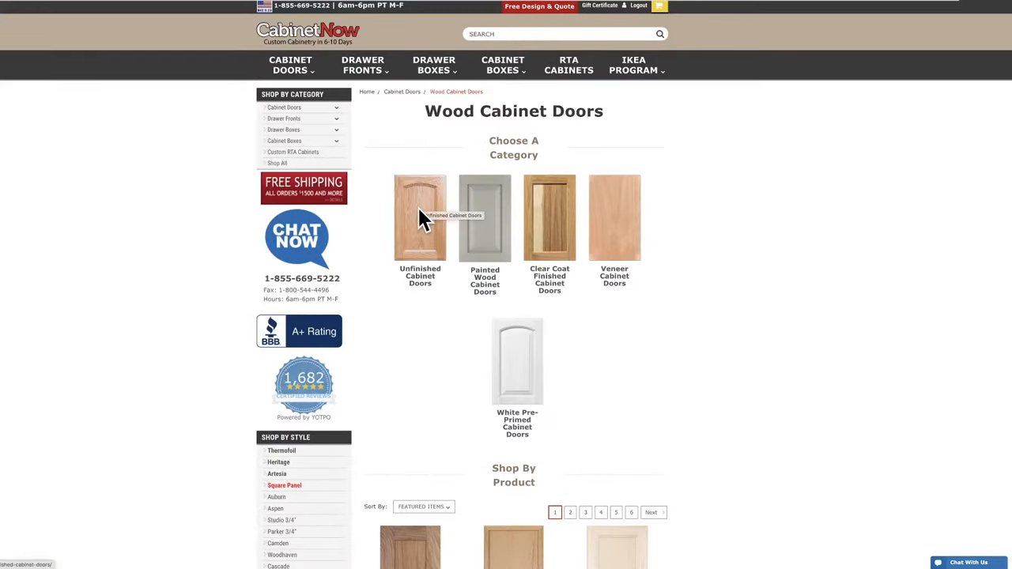
- Navigate through Unfinished and Raised Panel doors to the Square Cabinet Doors listing with prices
{"action": "left_click", "coordinate": [420, 218]}
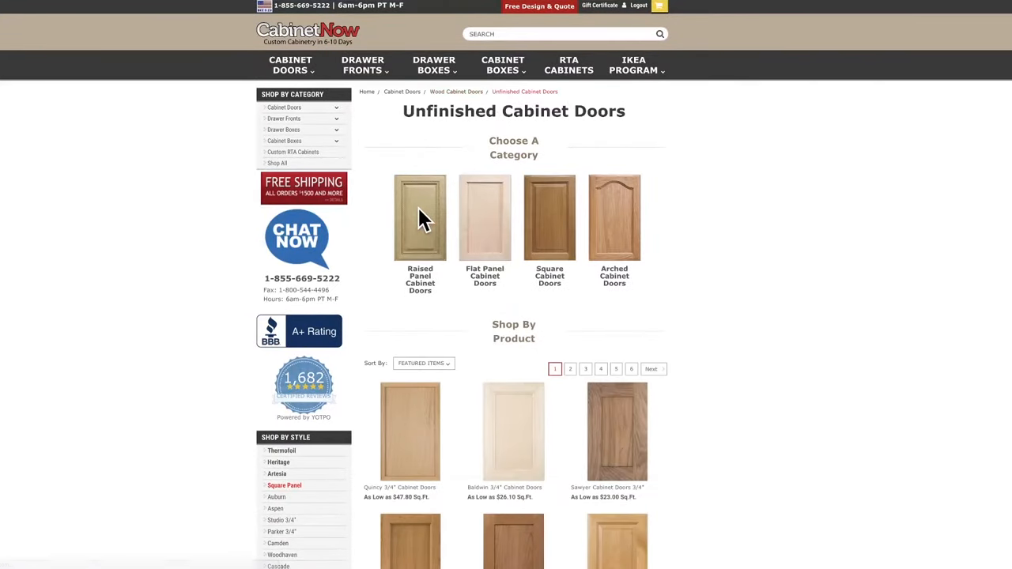
{"action": "mouse_move", "coordinate": [614, 229]}
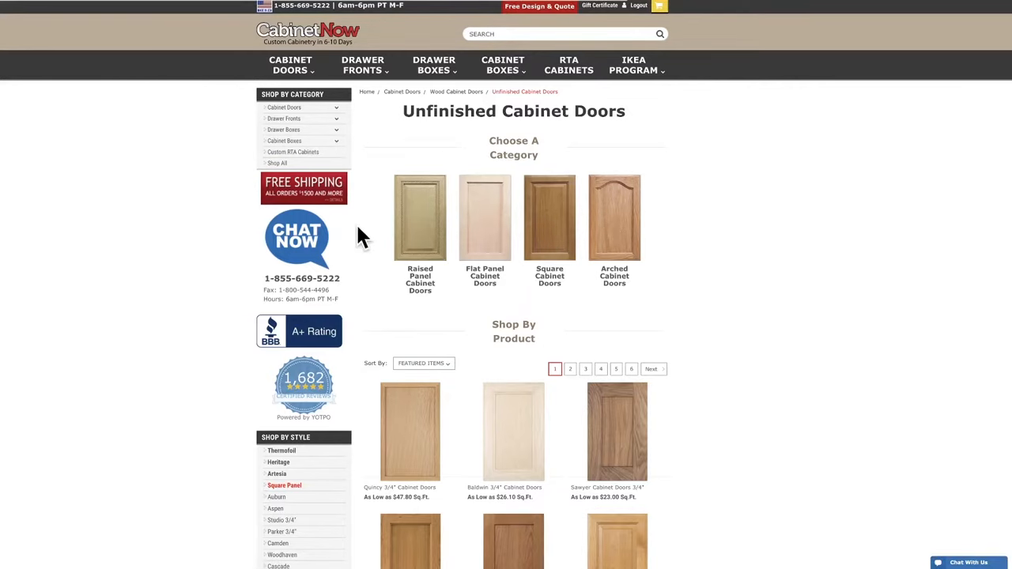
{"action": "mouse_move", "coordinate": [431, 225]}
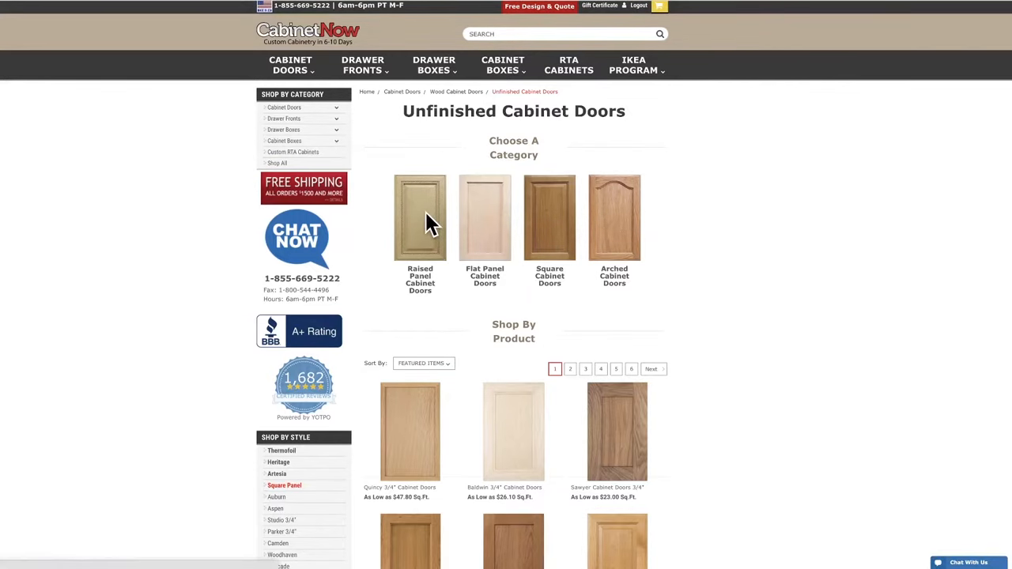
{"action": "left_click", "coordinate": [419, 217]}
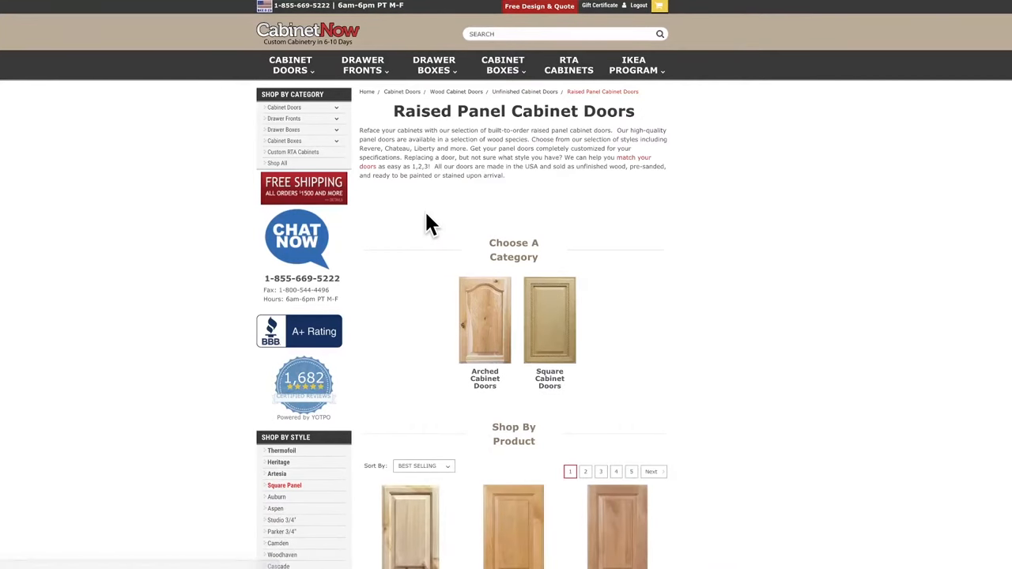
{"action": "scroll", "scroll_direction": "down", "scroll_amount": 3}
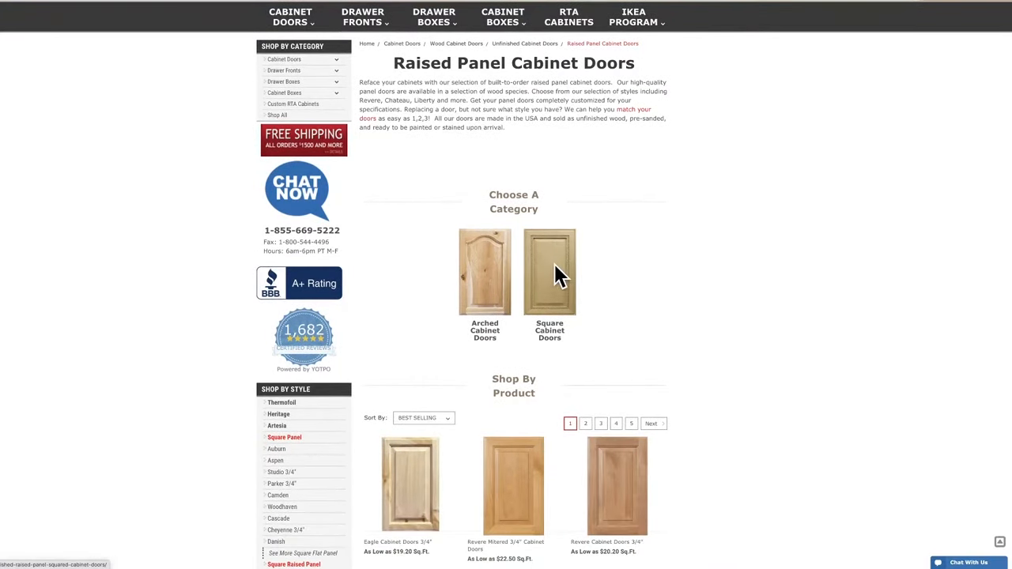
{"action": "left_click", "coordinate": [549, 273]}
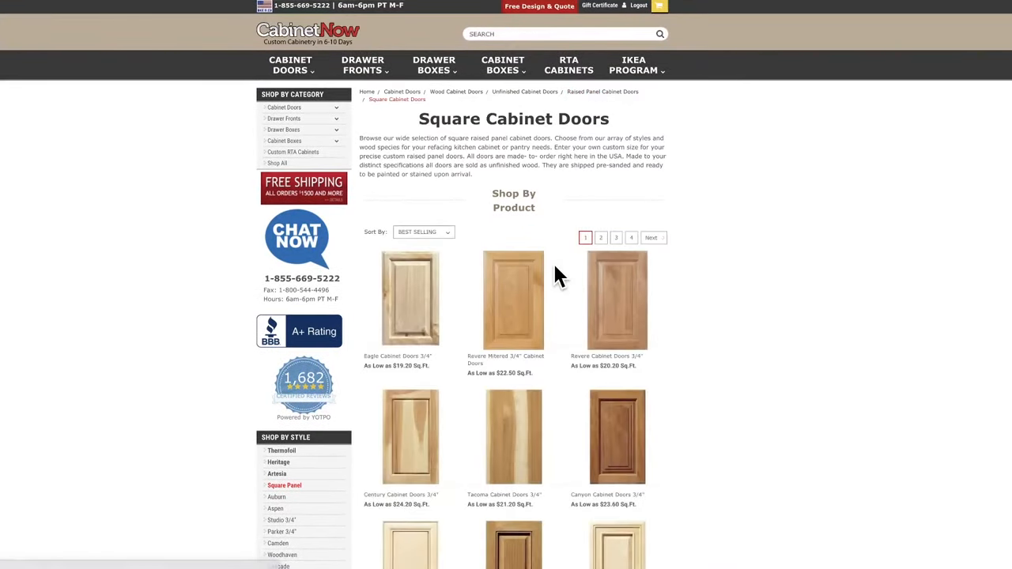
{"action": "mouse_move", "coordinate": [712, 265]}
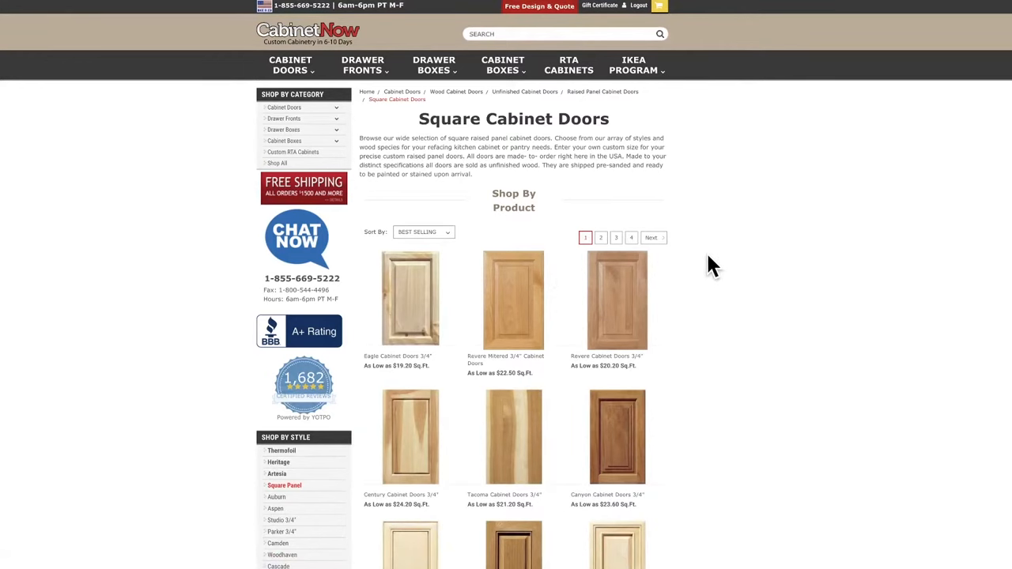
{"action": "scroll", "scroll_direction": "down", "scroll_amount": 3}
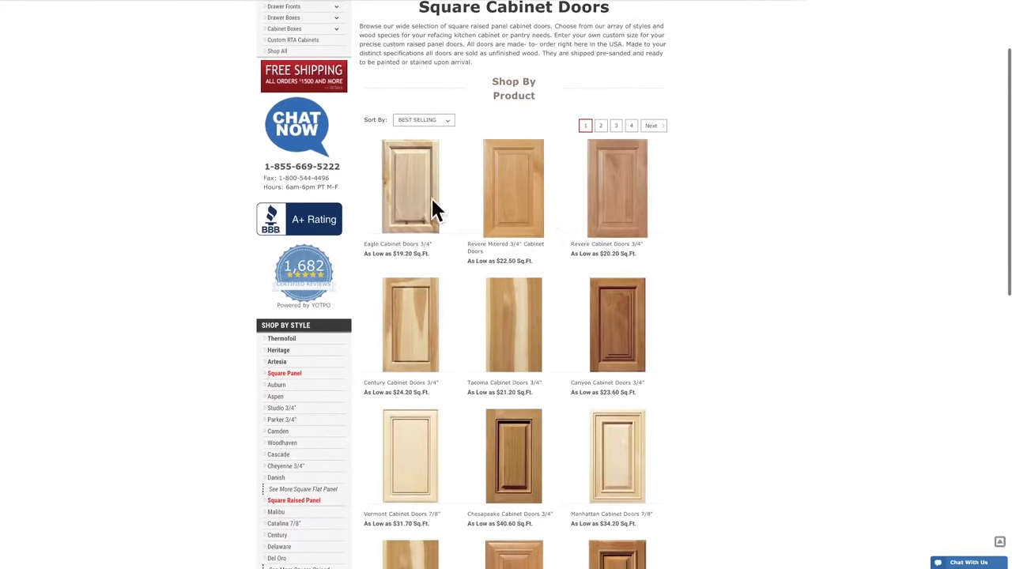
{"action": "mouse_move", "coordinate": [409, 204]}
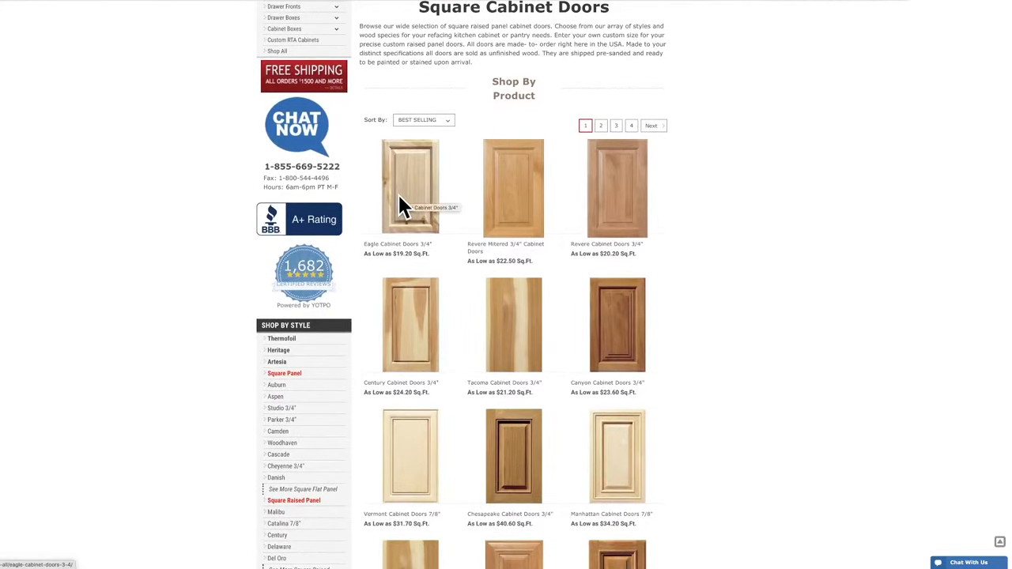
- Open the Eagle Cabinet Doors 3/4" page ($19.20) and review its description and size limits
{"action": "left_click", "coordinate": [410, 187]}
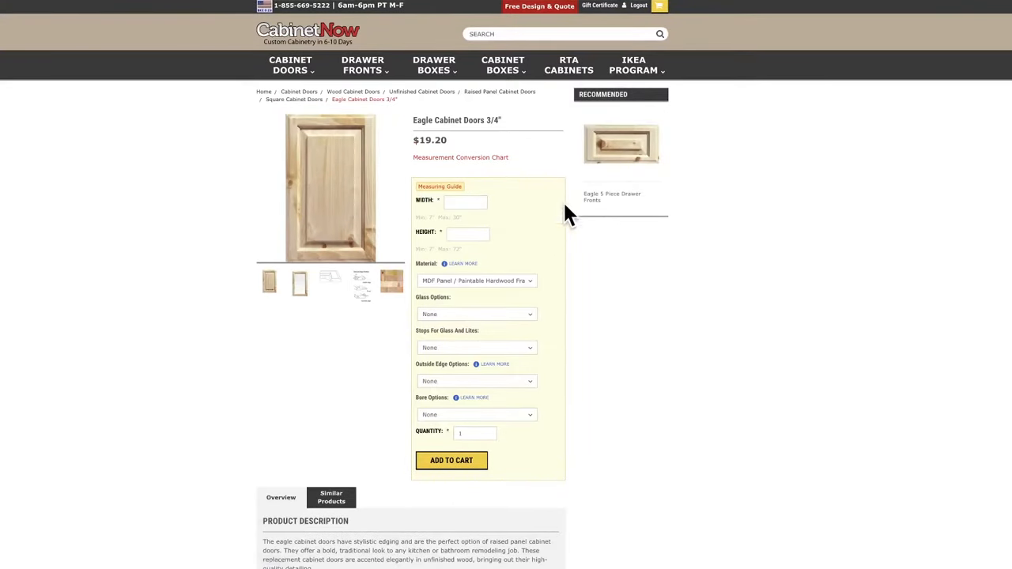
{"action": "mouse_move", "coordinate": [506, 372]}
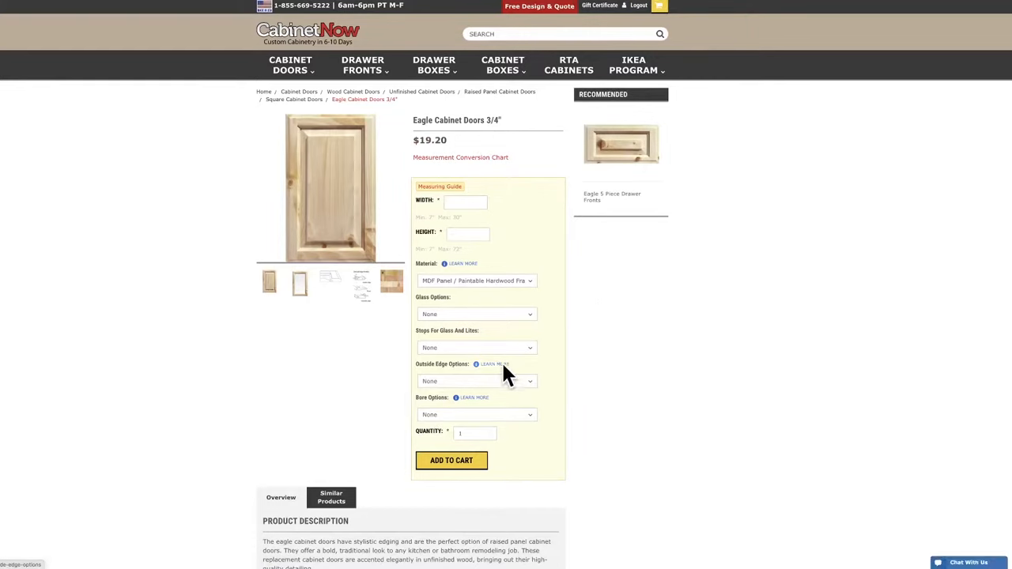
{"action": "mouse_move", "coordinate": [530, 332]}
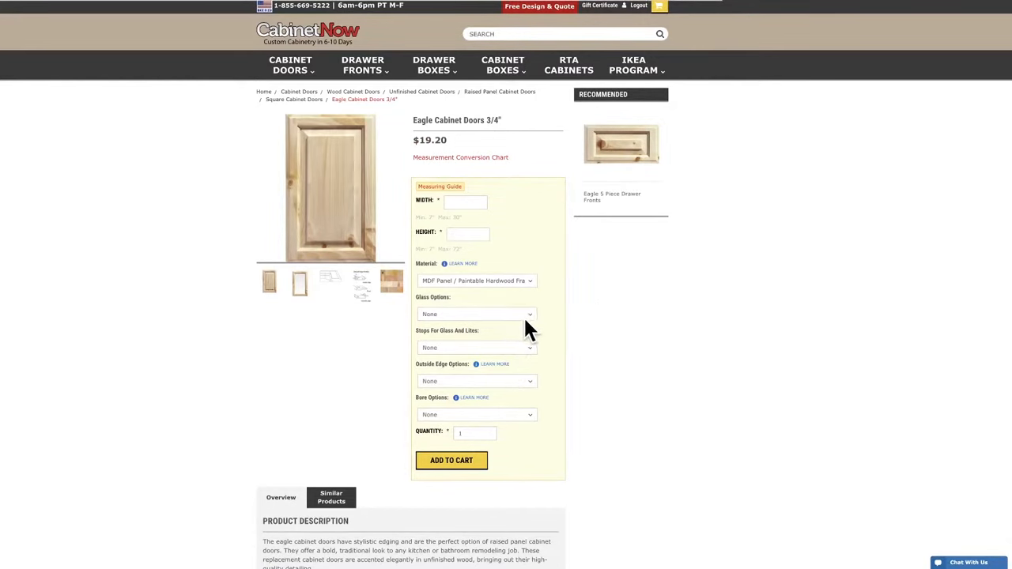
{"action": "mouse_move", "coordinate": [514, 276]}
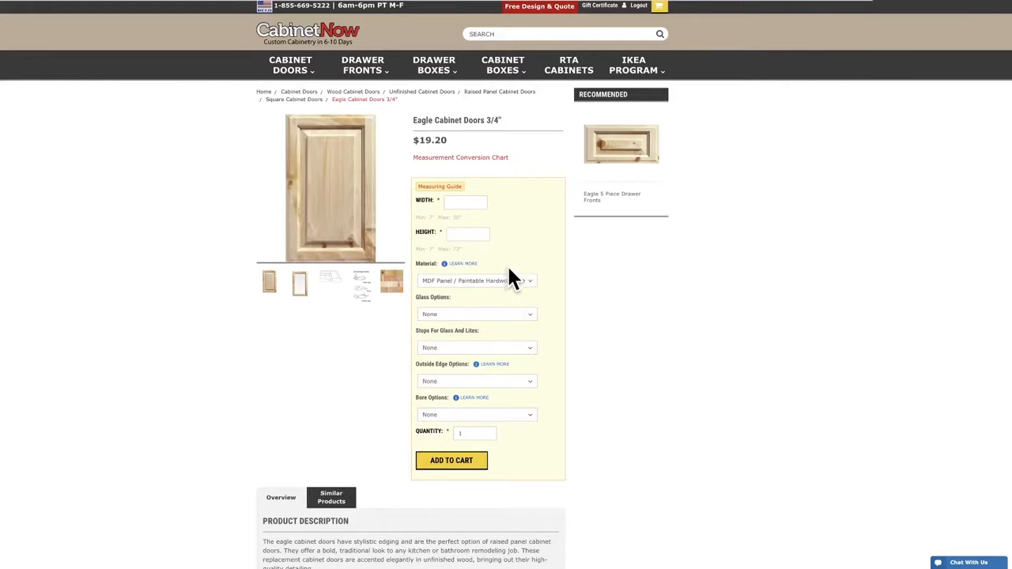
{"action": "scroll", "scroll_direction": "down", "scroll_amount": 3}
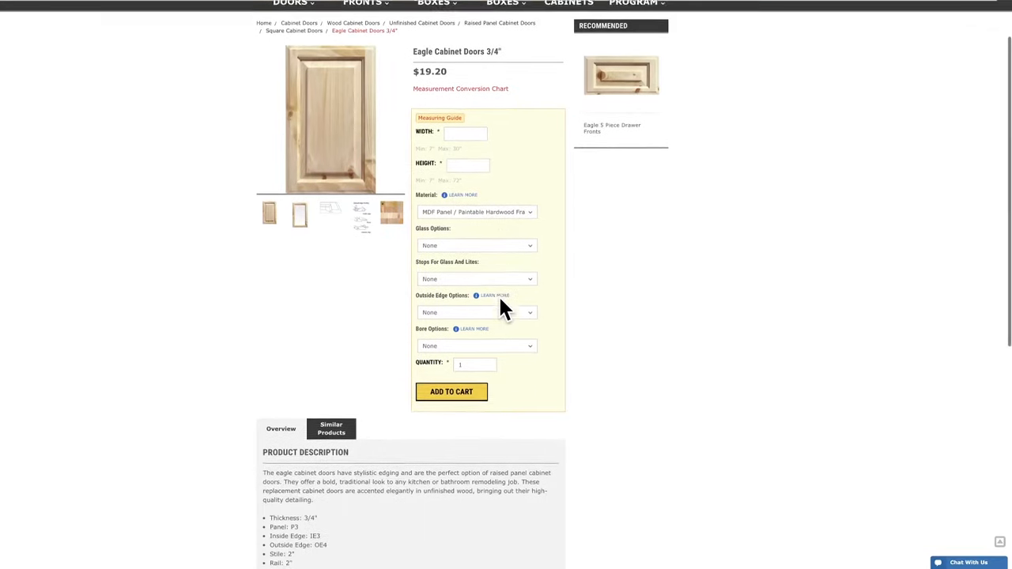
{"action": "scroll", "scroll_direction": "down", "scroll_amount": 3}
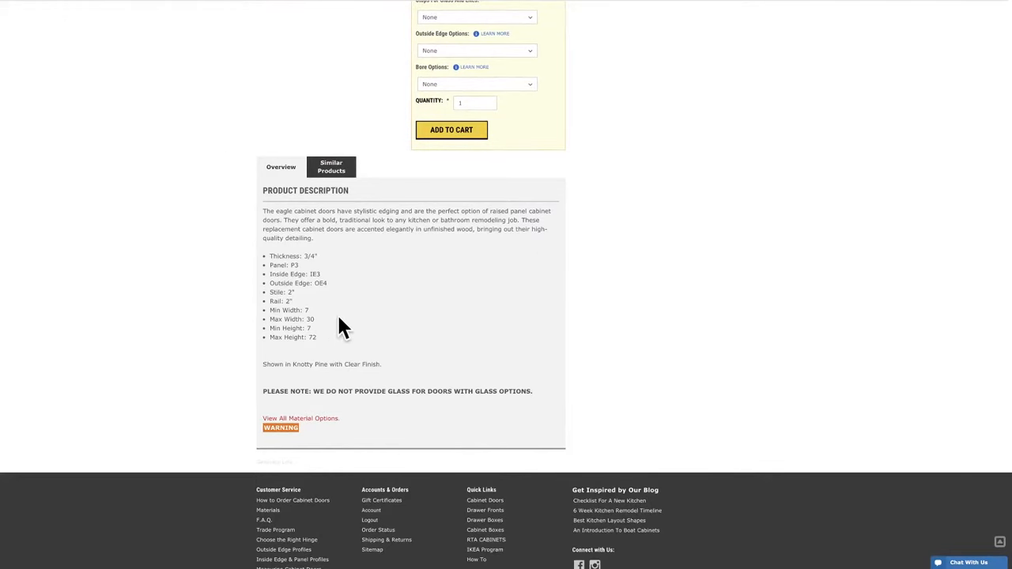
{"action": "mouse_move", "coordinate": [581, 320]}
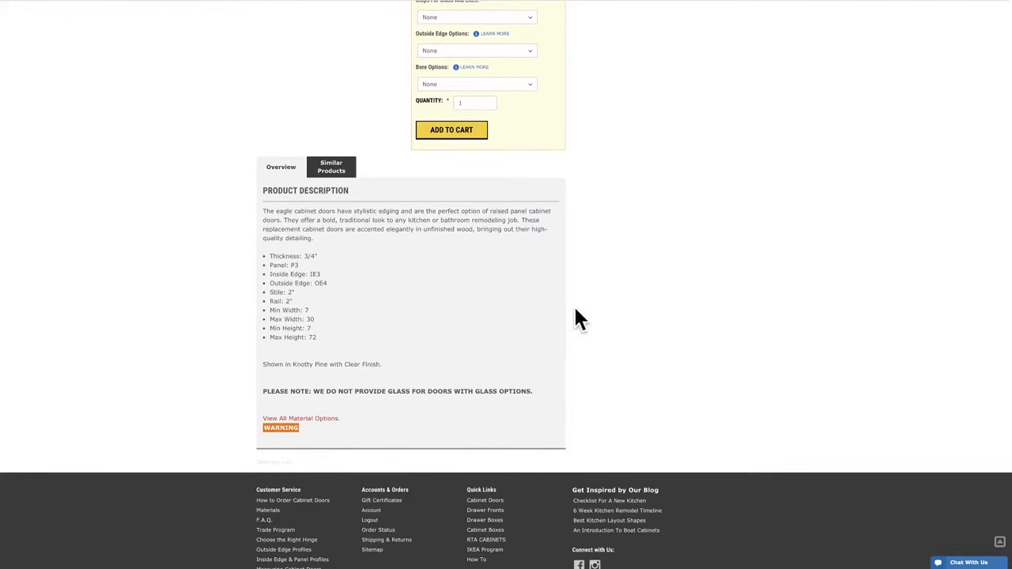
{"action": "mouse_move", "coordinate": [354, 308]}
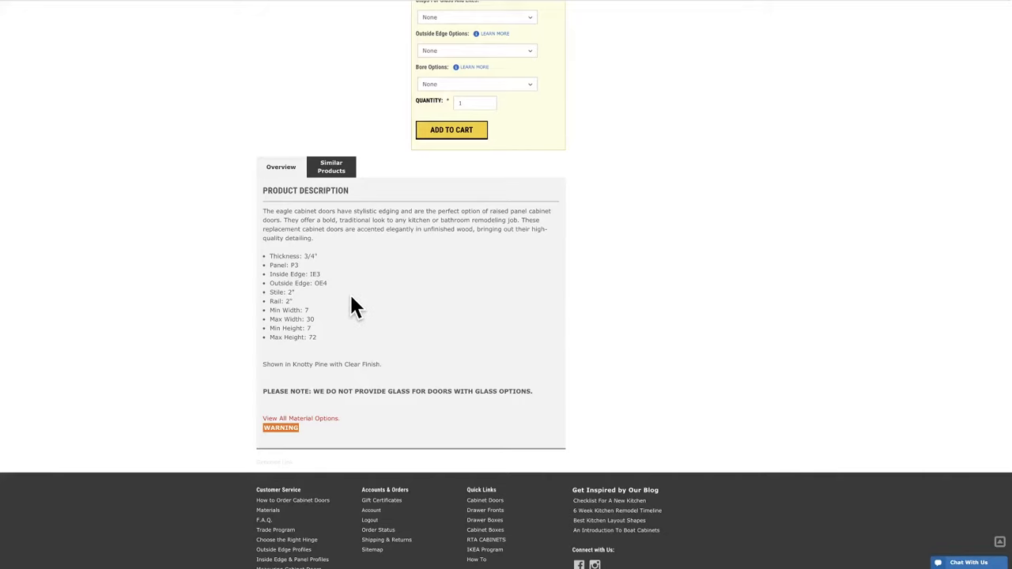
{"action": "scroll", "scroll_direction": "up", "scroll_amount": 3}
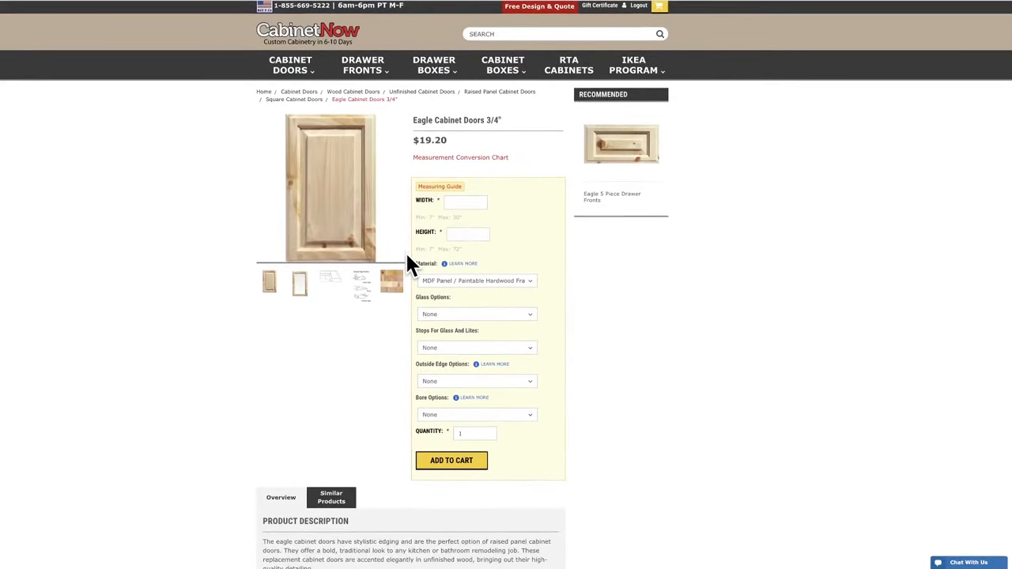
{"action": "mouse_move", "coordinate": [467, 284]}
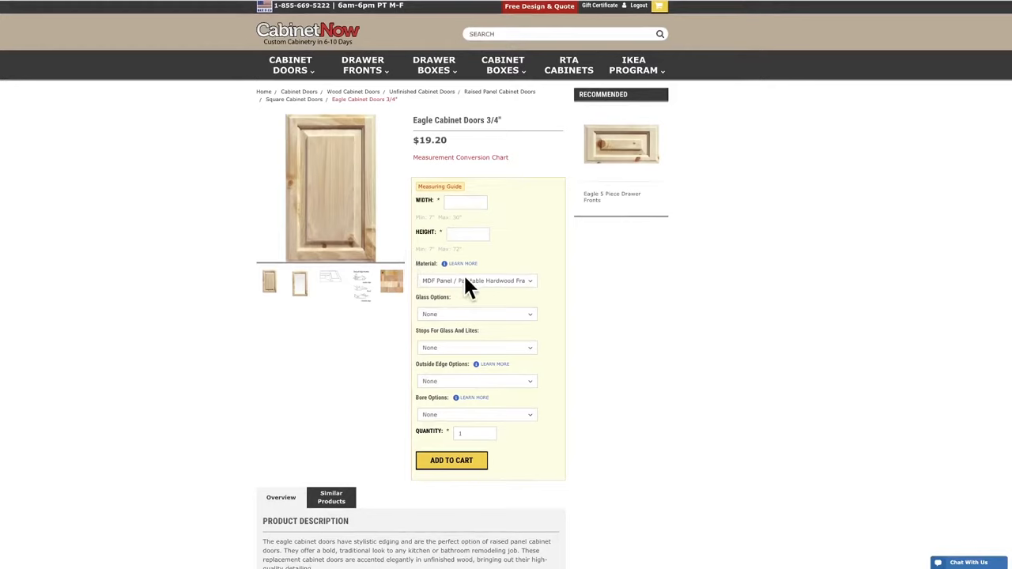
{"action": "left_click", "coordinate": [475, 281]}
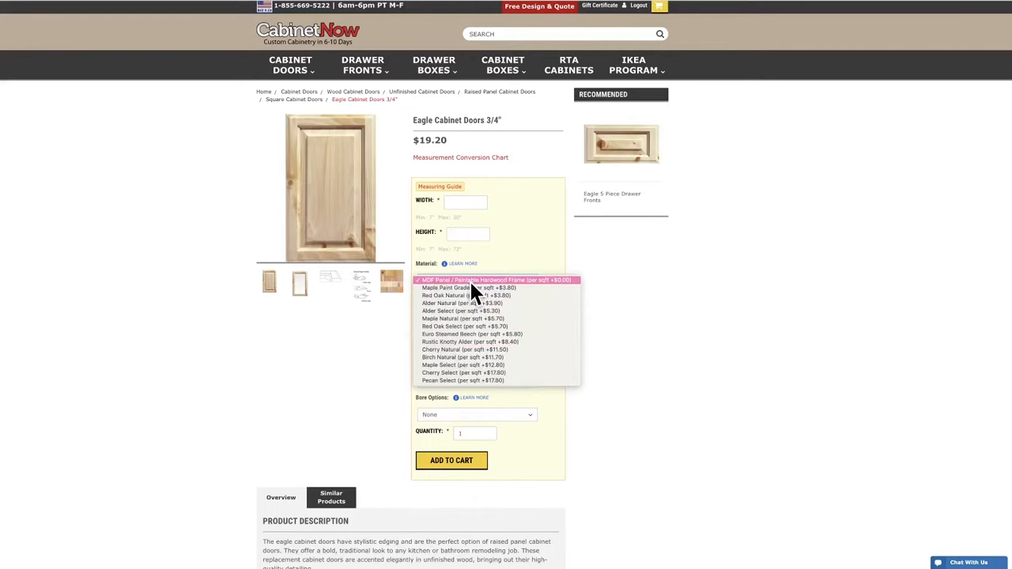
{"action": "mouse_move", "coordinate": [497, 310]}
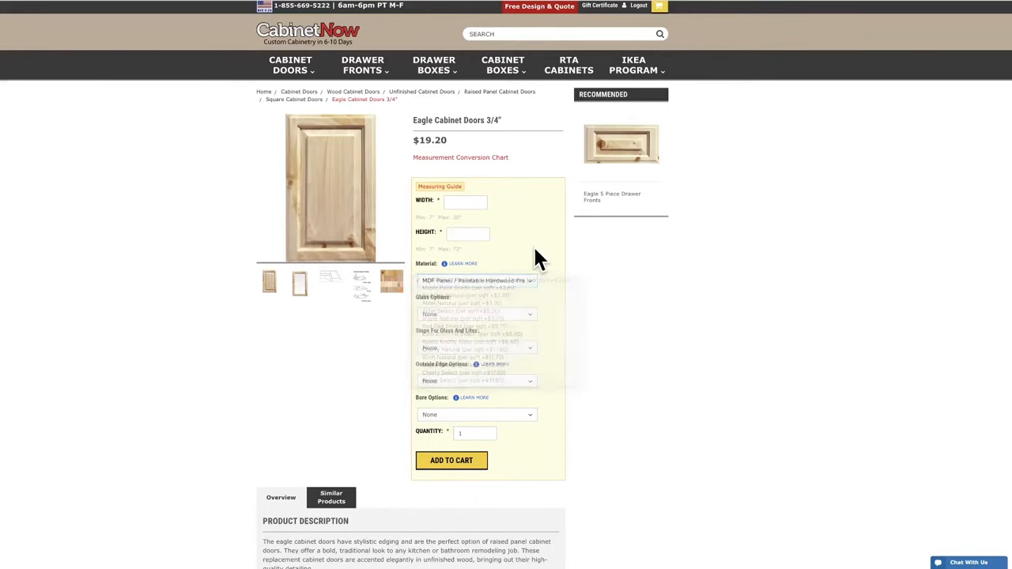
{"action": "left_click", "coordinate": [463, 263]}
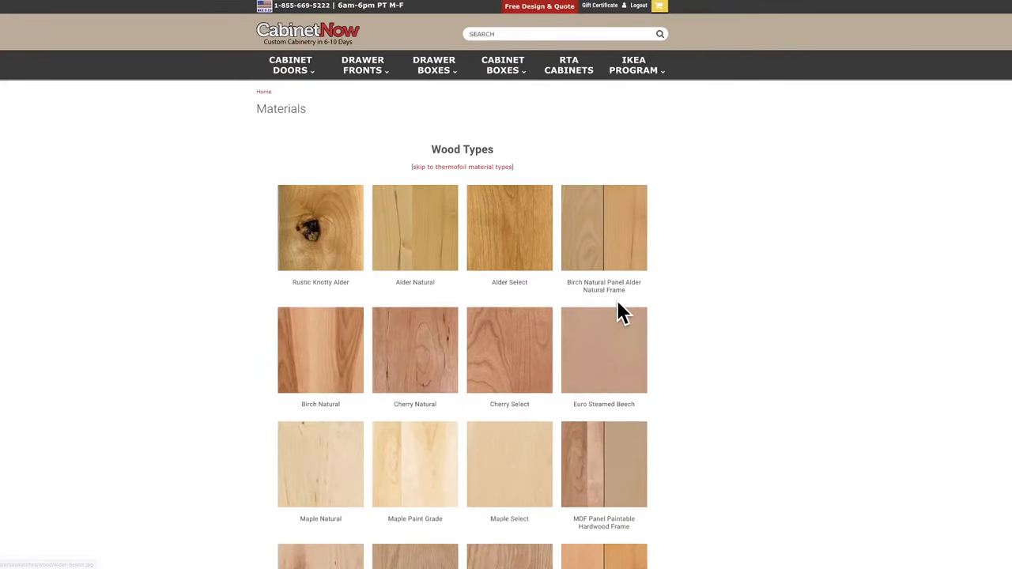
{"action": "scroll", "scroll_direction": "down", "scroll_amount": 3}
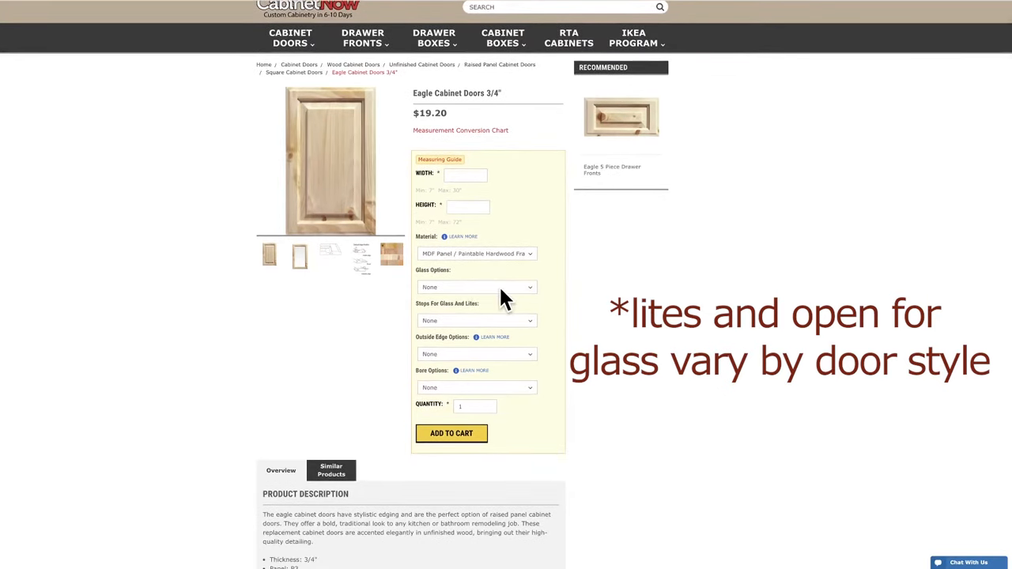
{"action": "left_click", "coordinate": [477, 287]}
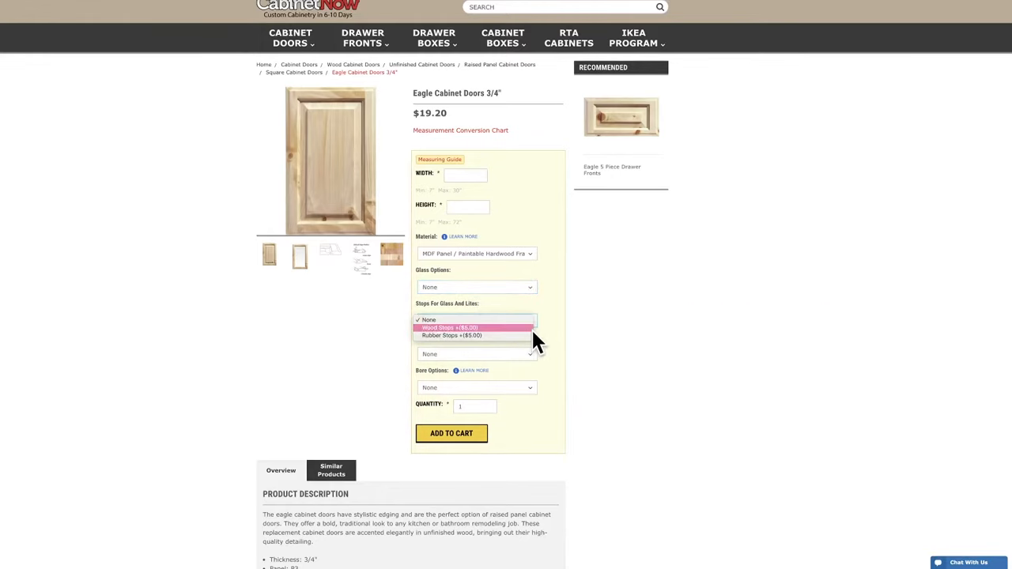
{"action": "mouse_move", "coordinate": [597, 313]}
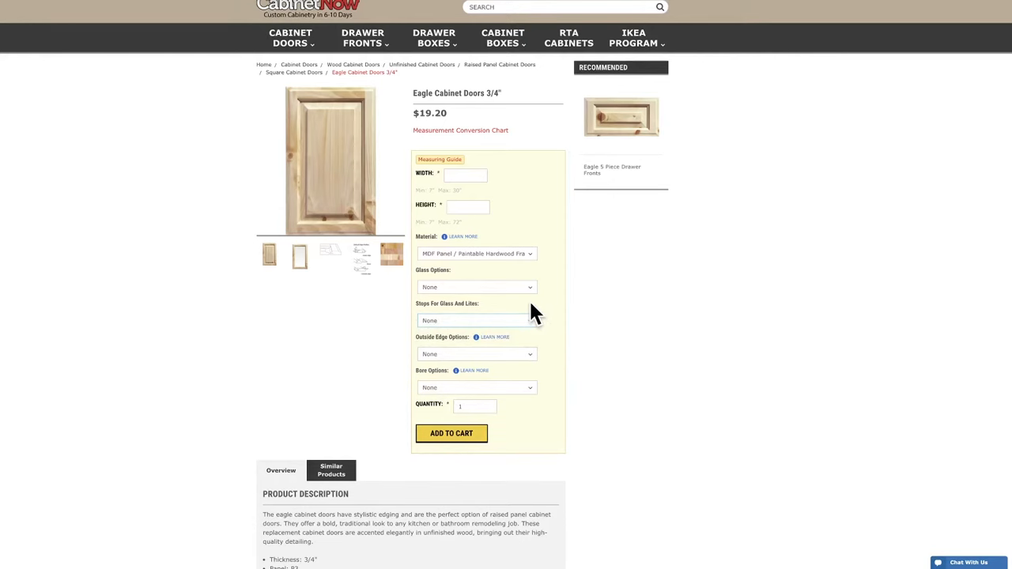
{"action": "mouse_move", "coordinate": [510, 359]}
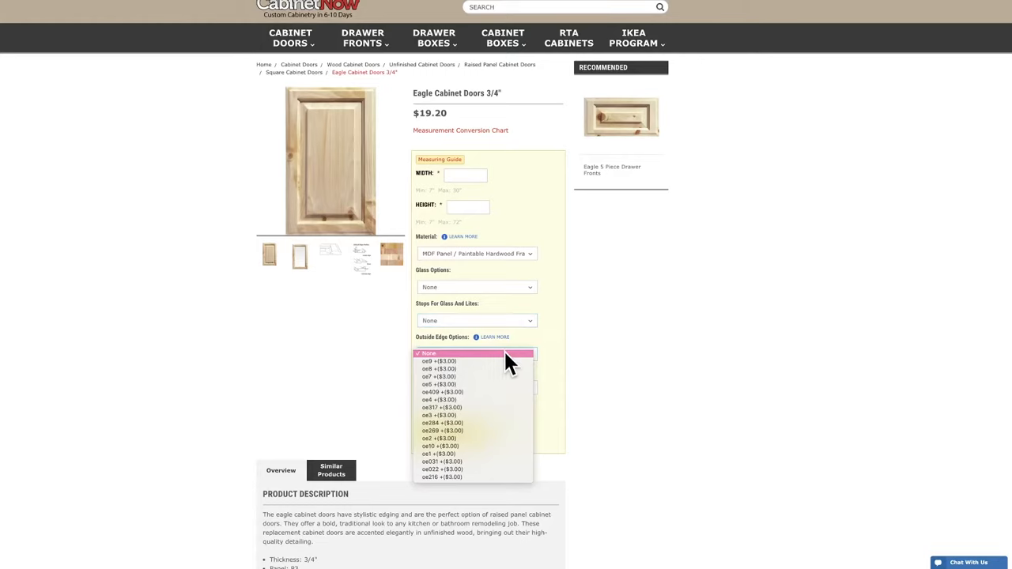
{"action": "mouse_move", "coordinate": [494, 431]}
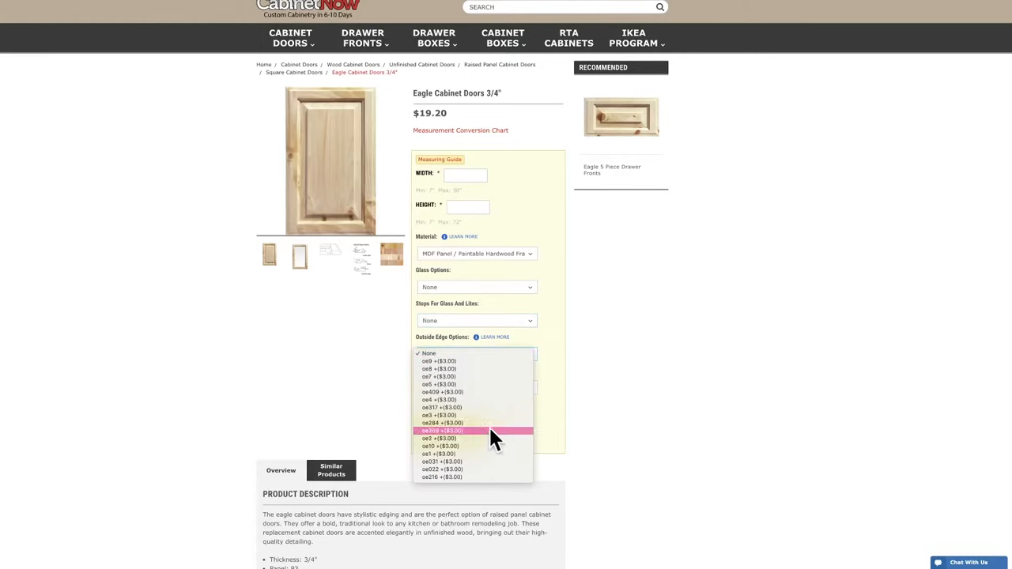
{"action": "mouse_move", "coordinate": [514, 404]}
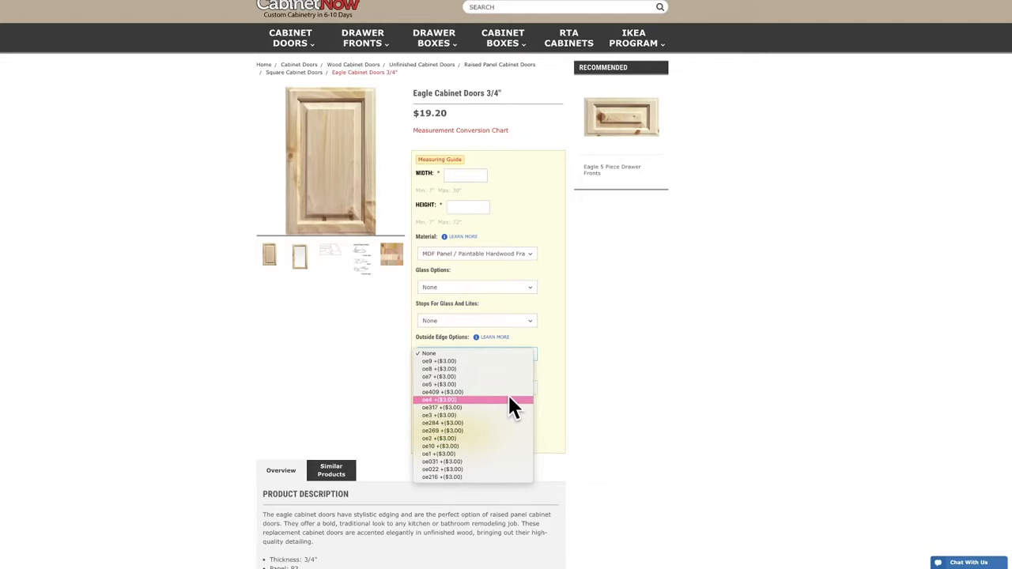
{"action": "mouse_move", "coordinate": [561, 383]}
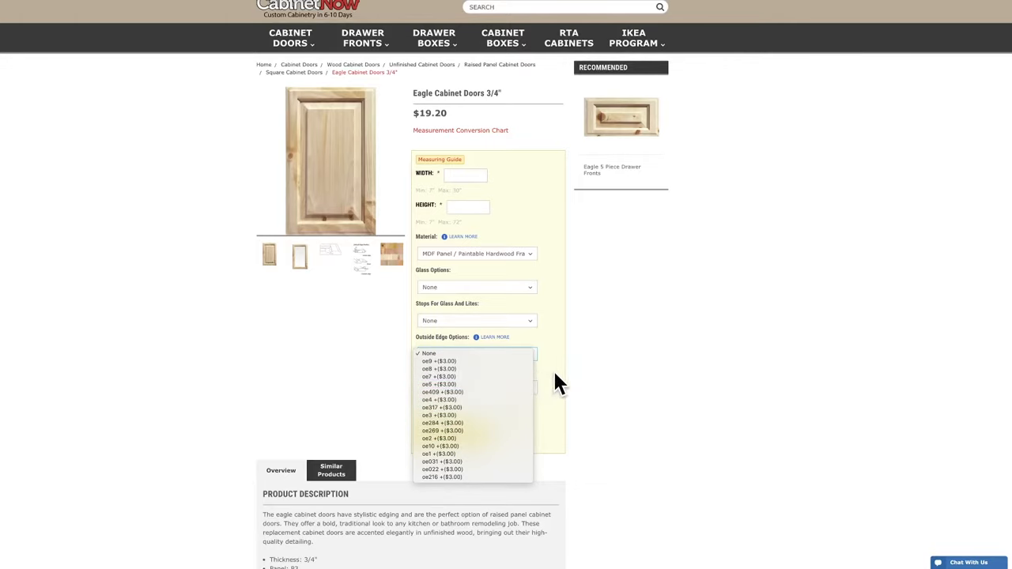
{"action": "mouse_move", "coordinate": [577, 367]}
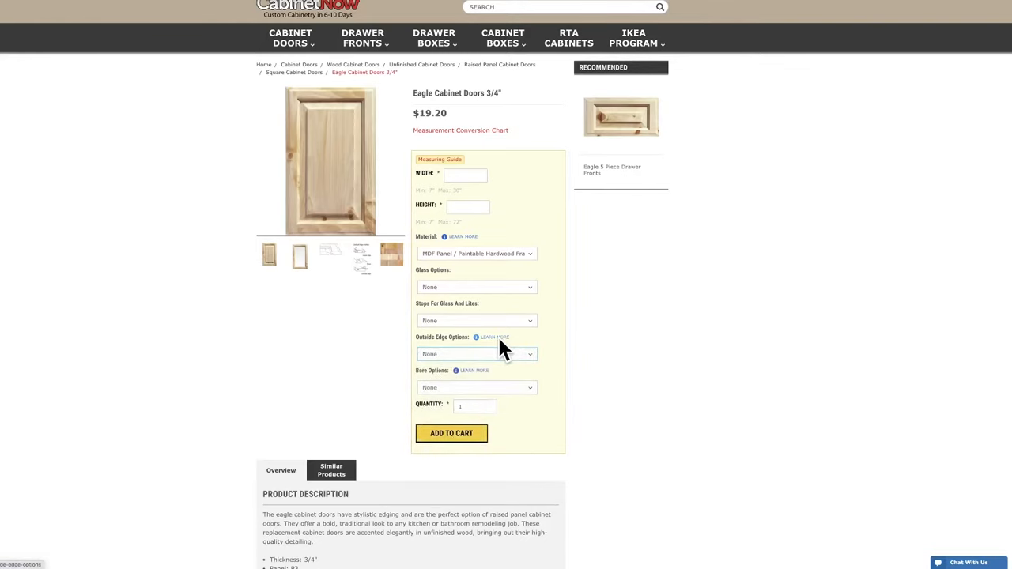
{"action": "left_click", "coordinate": [494, 337]}
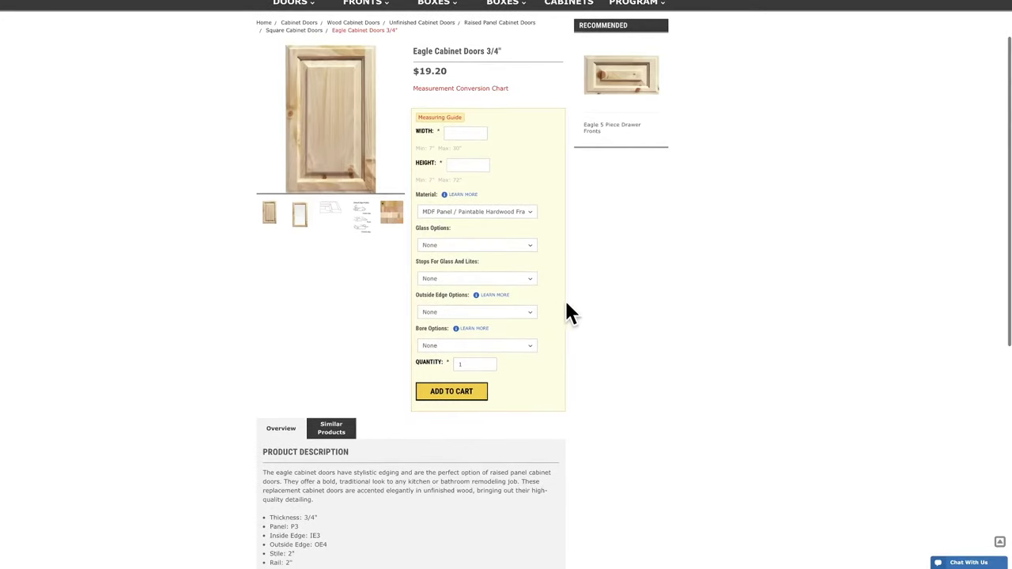
{"action": "mouse_move", "coordinate": [514, 355]}
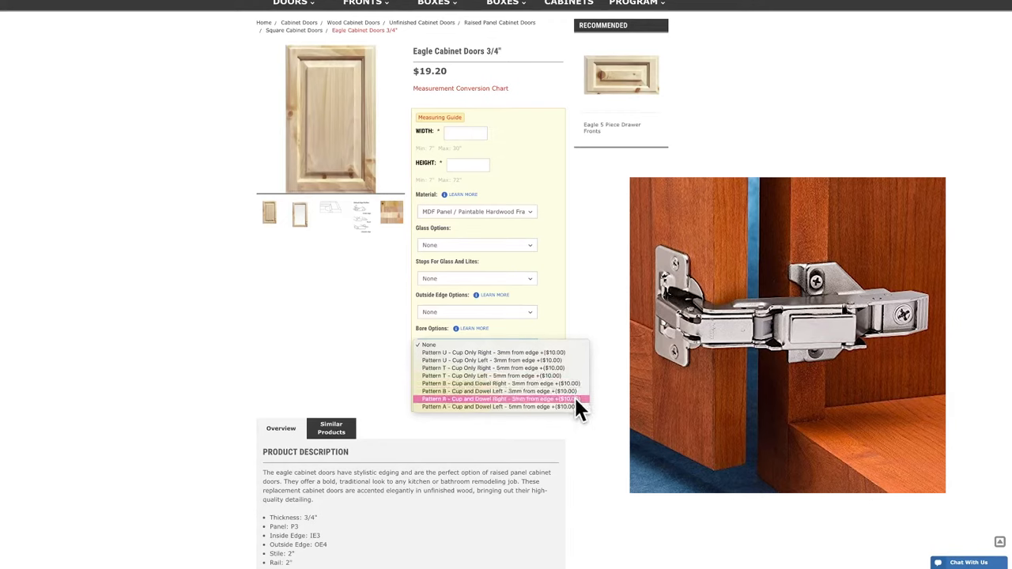
{"action": "mouse_move", "coordinate": [581, 388]}
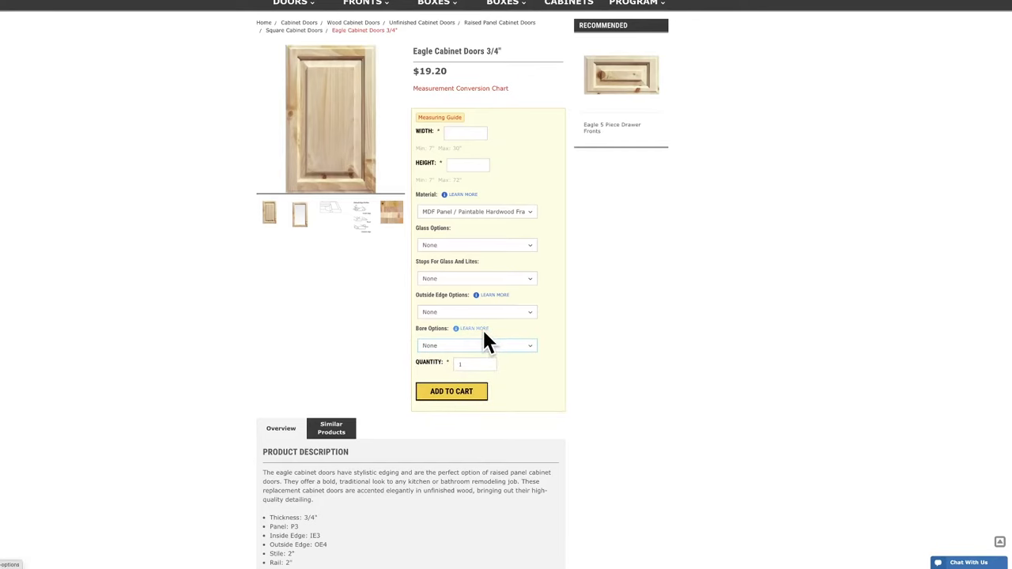
- Read the Bore Options Learn More guide on pre-boring, cup styles and boring placements
{"action": "left_click", "coordinate": [471, 329]}
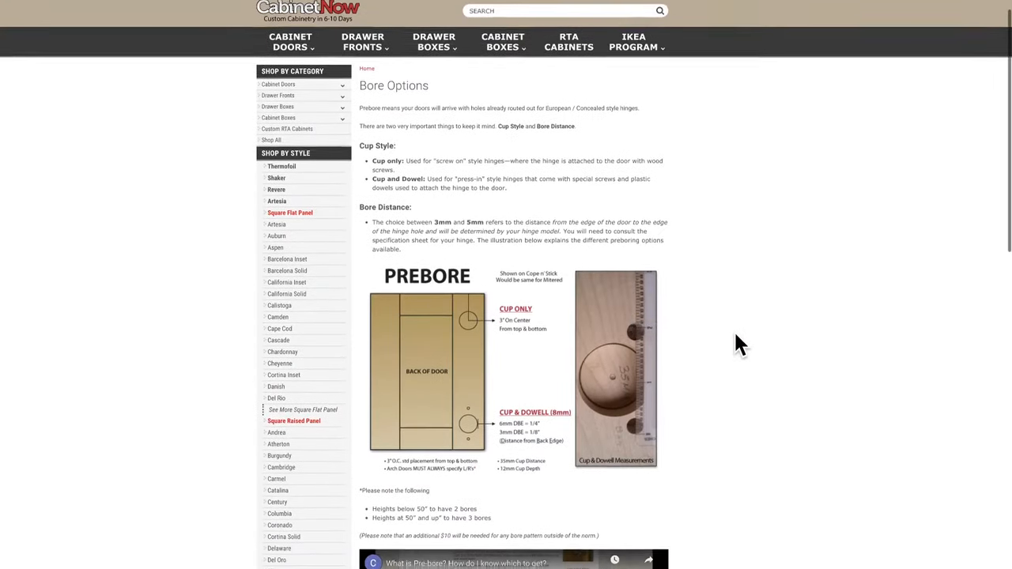
{"action": "scroll", "scroll_direction": "down", "scroll_amount": 3}
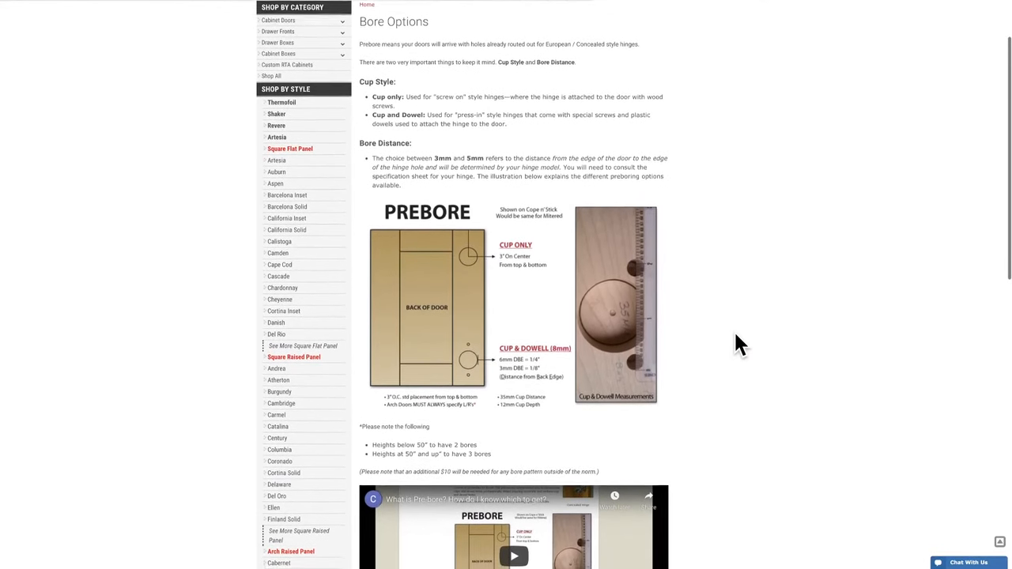
{"action": "scroll", "scroll_direction": "down", "scroll_amount": 3}
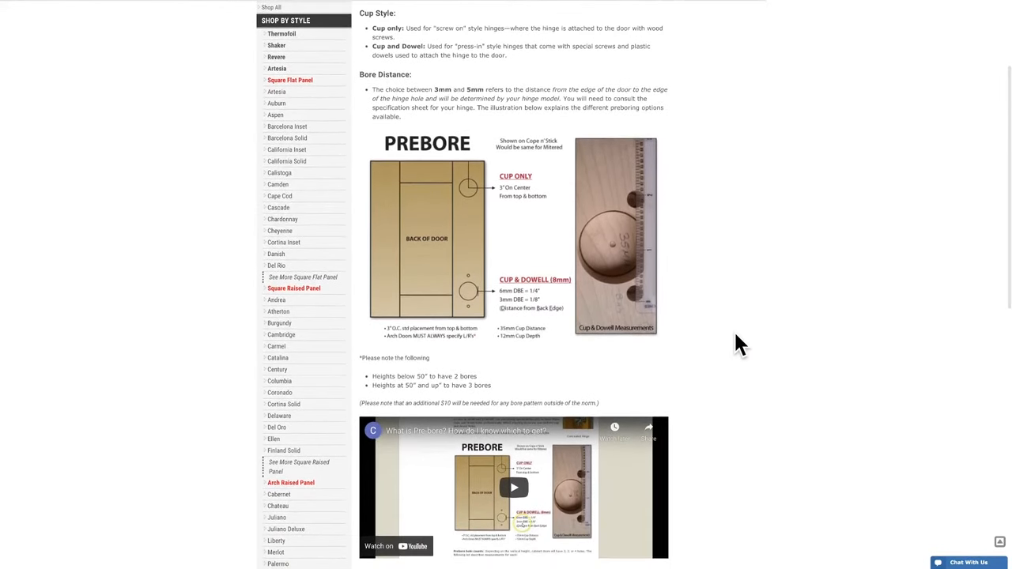
{"action": "scroll", "scroll_direction": "down", "scroll_amount": 3}
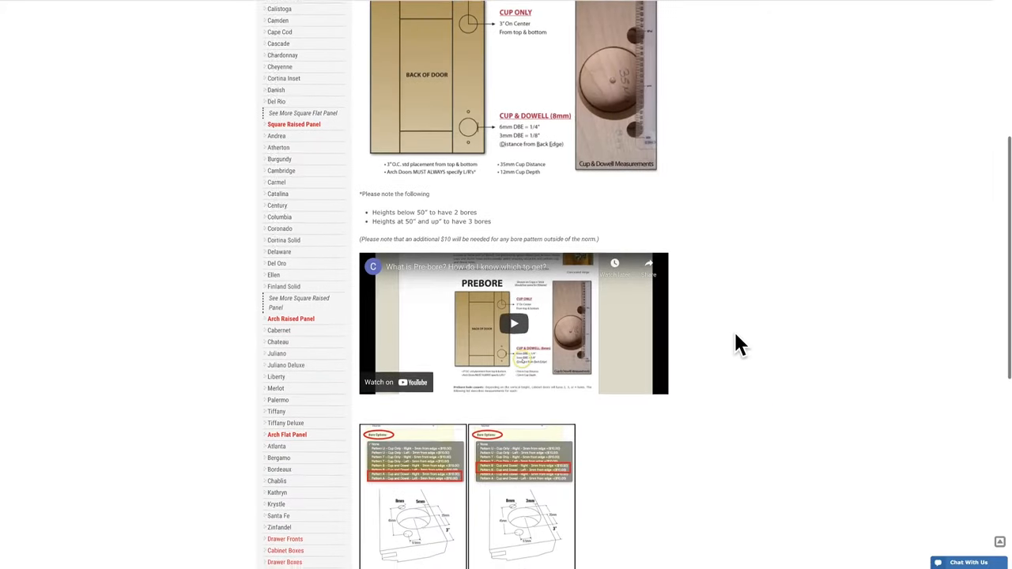
{"action": "scroll", "scroll_direction": "down", "scroll_amount": 3}
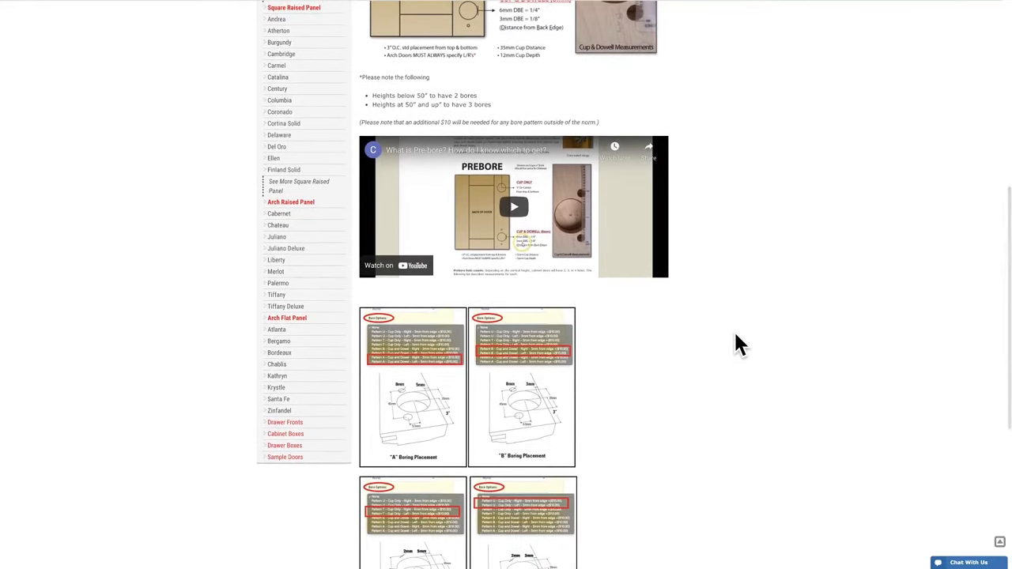
{"action": "scroll", "scroll_direction": "down", "scroll_amount": 3}
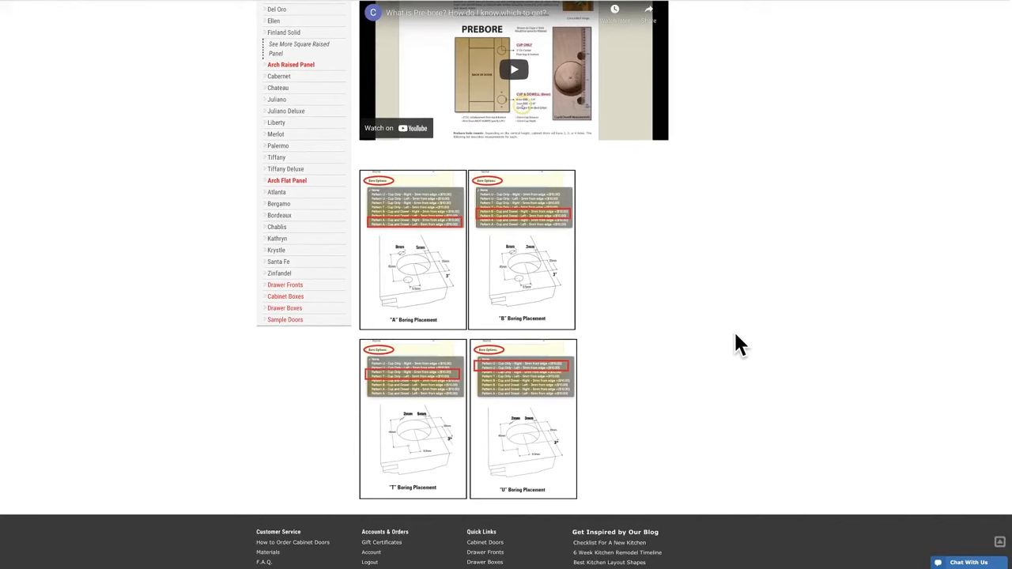
{"action": "scroll", "scroll_direction": "down", "scroll_amount": 3}
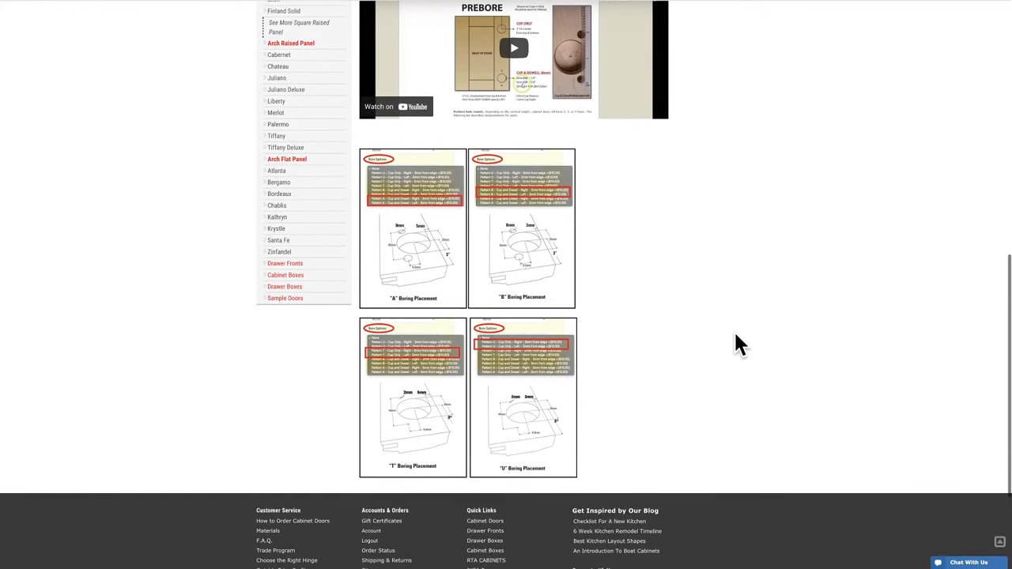
{"action": "scroll", "scroll_direction": "down", "scroll_amount": 3}
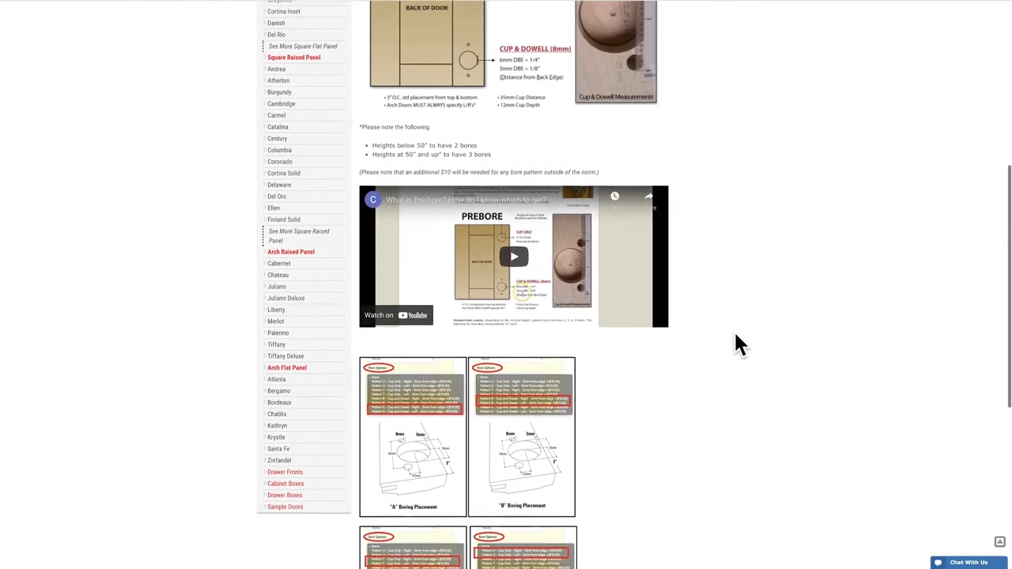
{"action": "scroll", "scroll_direction": "up", "scroll_amount": 3}
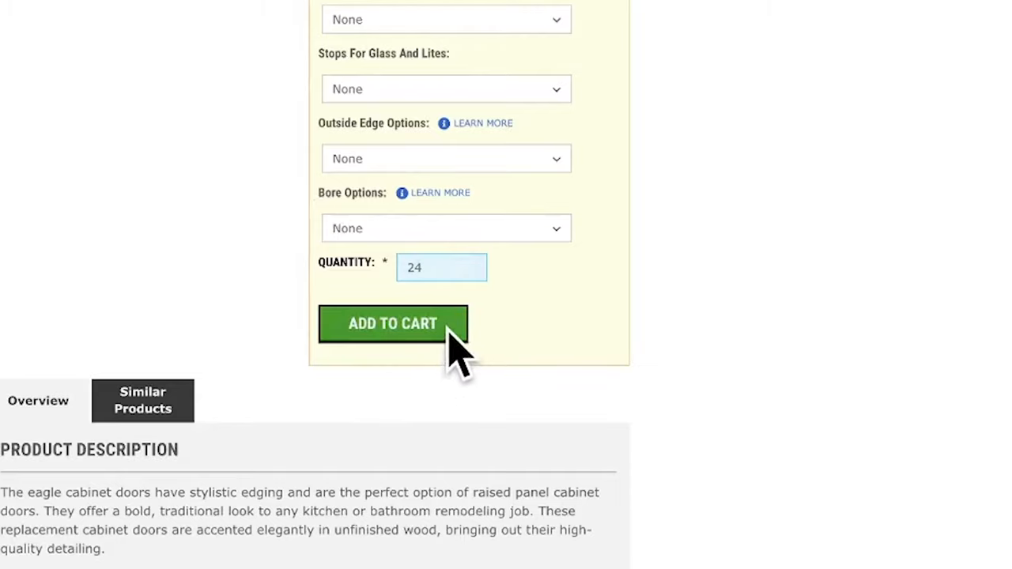
- Add the 24 Eagle doors to the cart ($1,577.04 subtotal) and proceed to checkout
{"action": "left_click", "coordinate": [393, 323]}
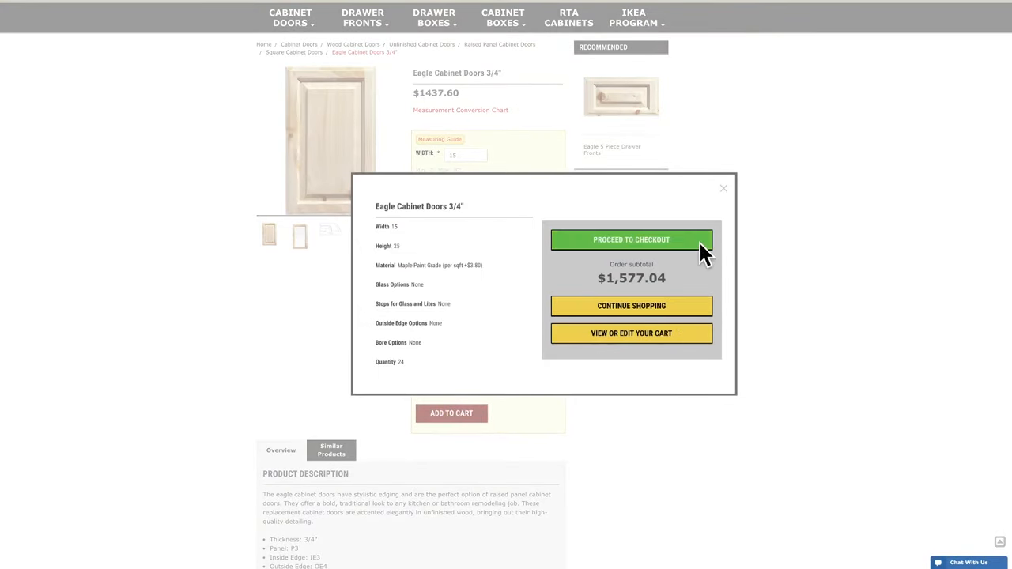
{"action": "left_click", "coordinate": [631, 240]}
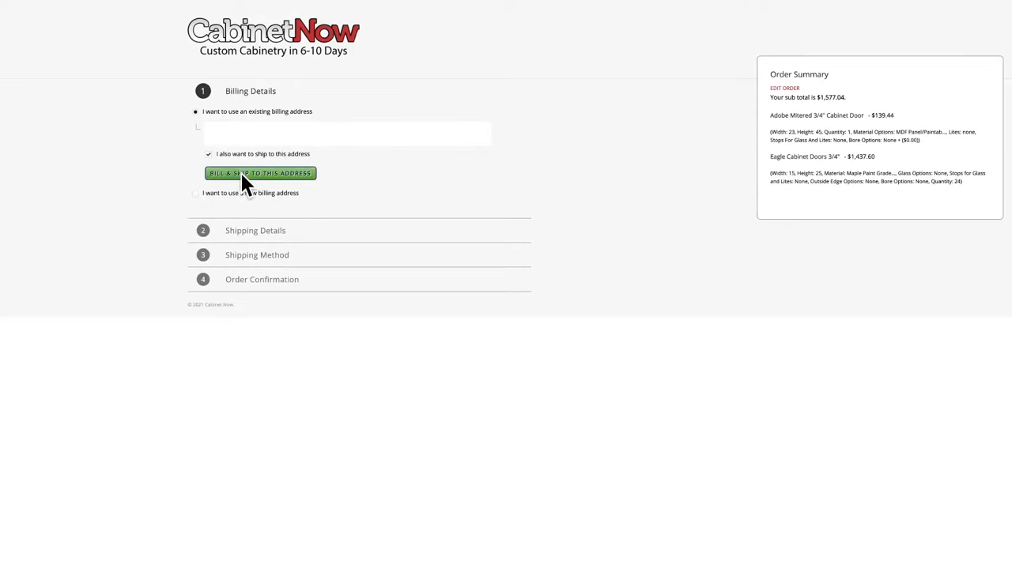
- Bill and ship to the existing address with free shipping, reaching the $1,671.67 order confirmation
{"action": "left_click", "coordinate": [259, 173]}
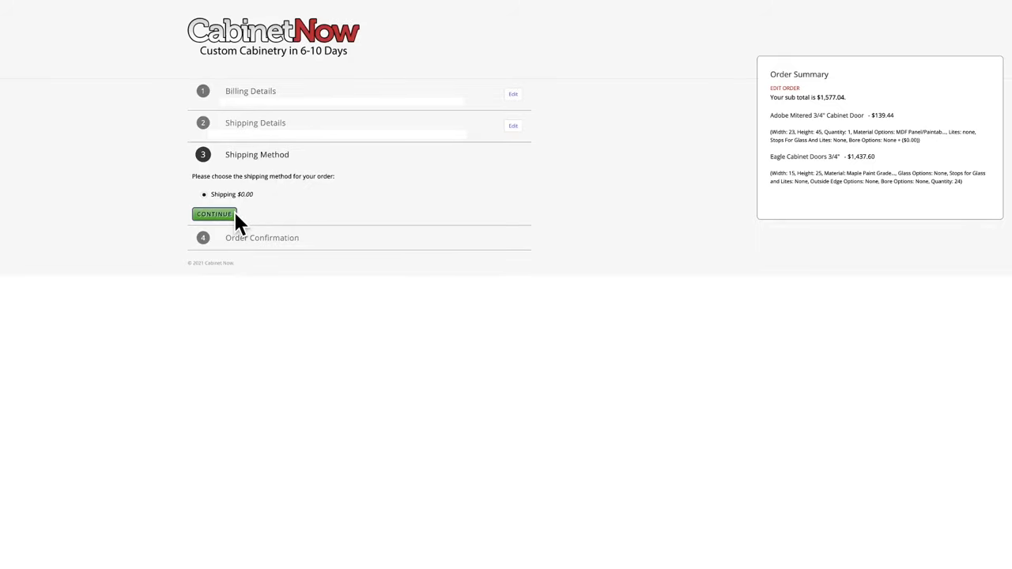
{"action": "left_click", "coordinate": [214, 214]}
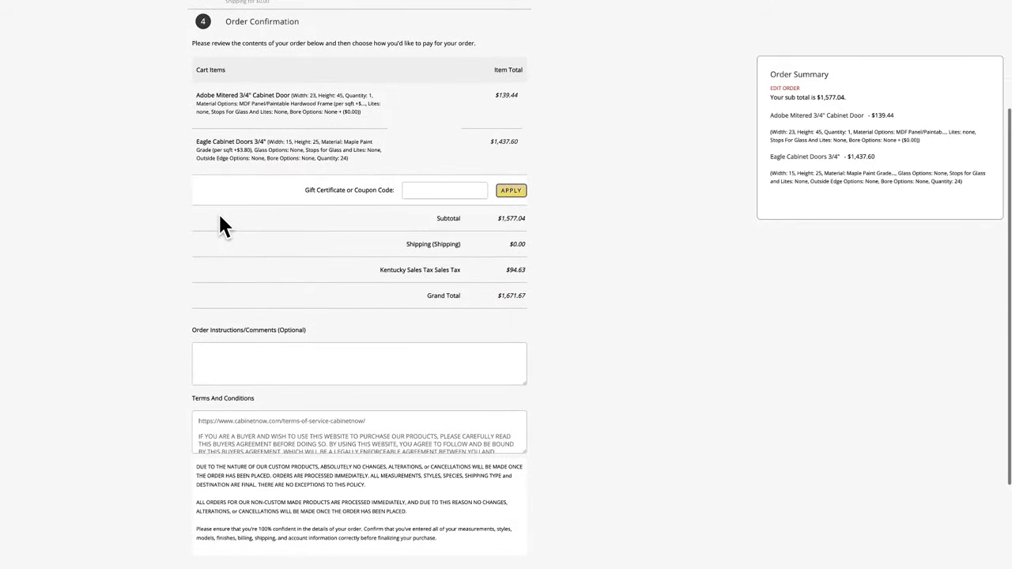
{"action": "mouse_move", "coordinate": [220, 216]}
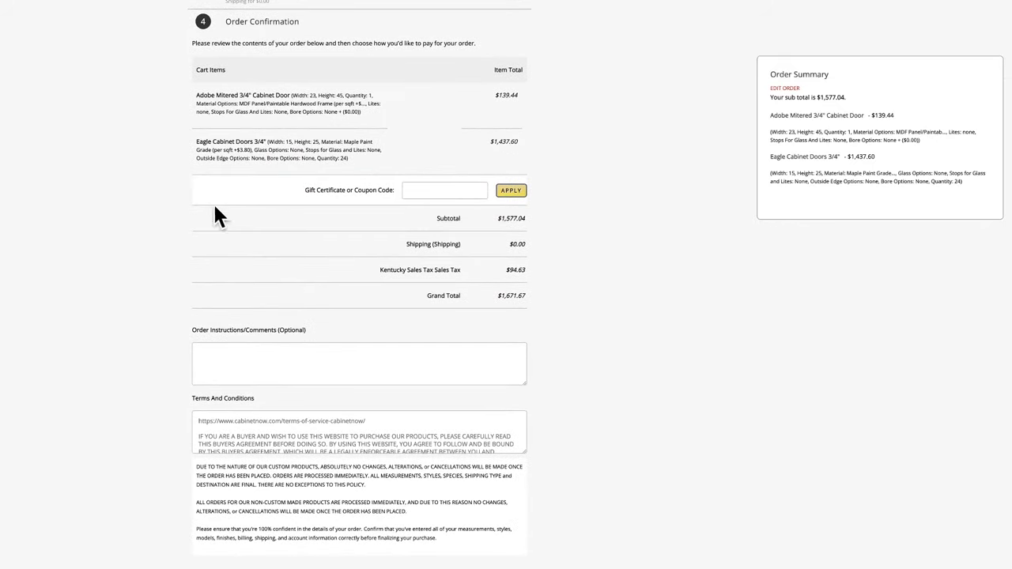
{"action": "scroll", "scroll_direction": "down", "scroll_amount": 3}
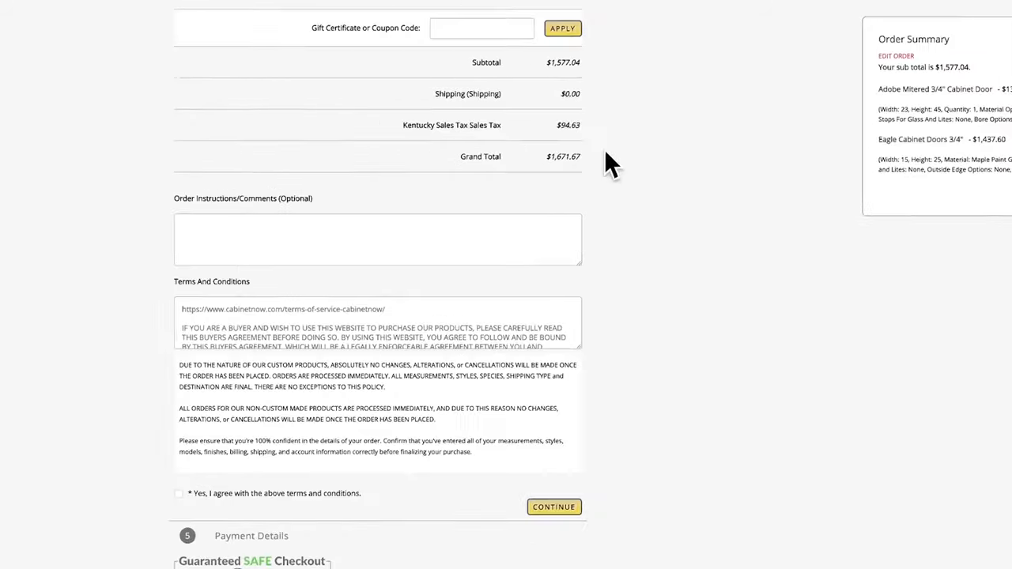